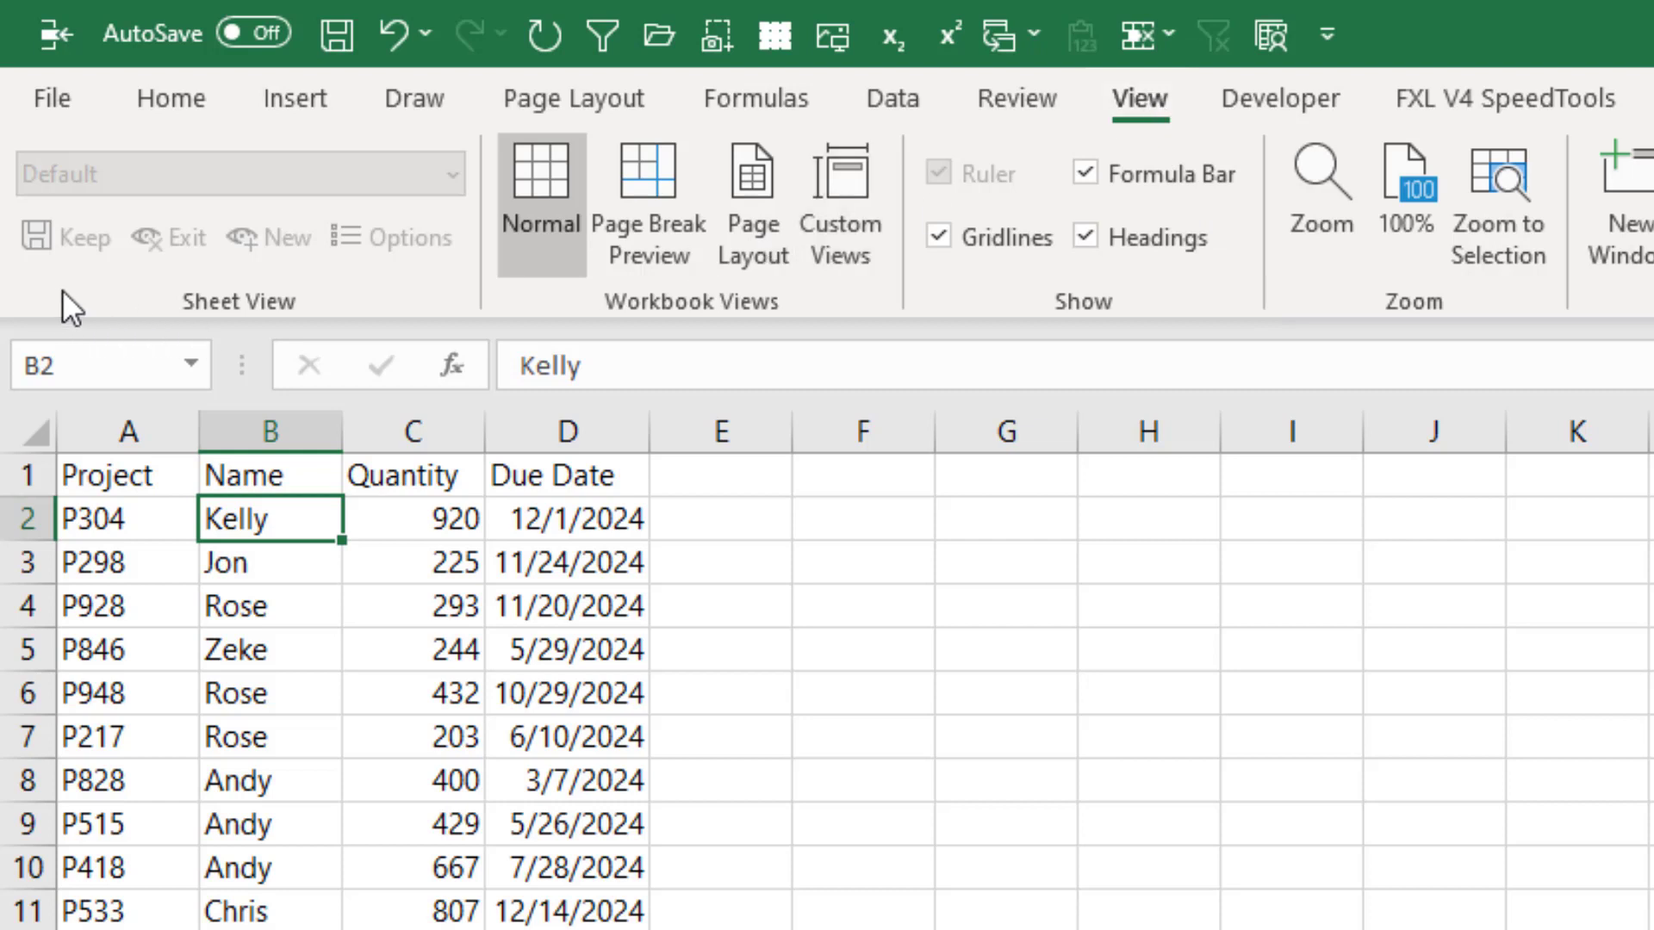
{"action": "mouse_move", "coordinate": [280, 314]}
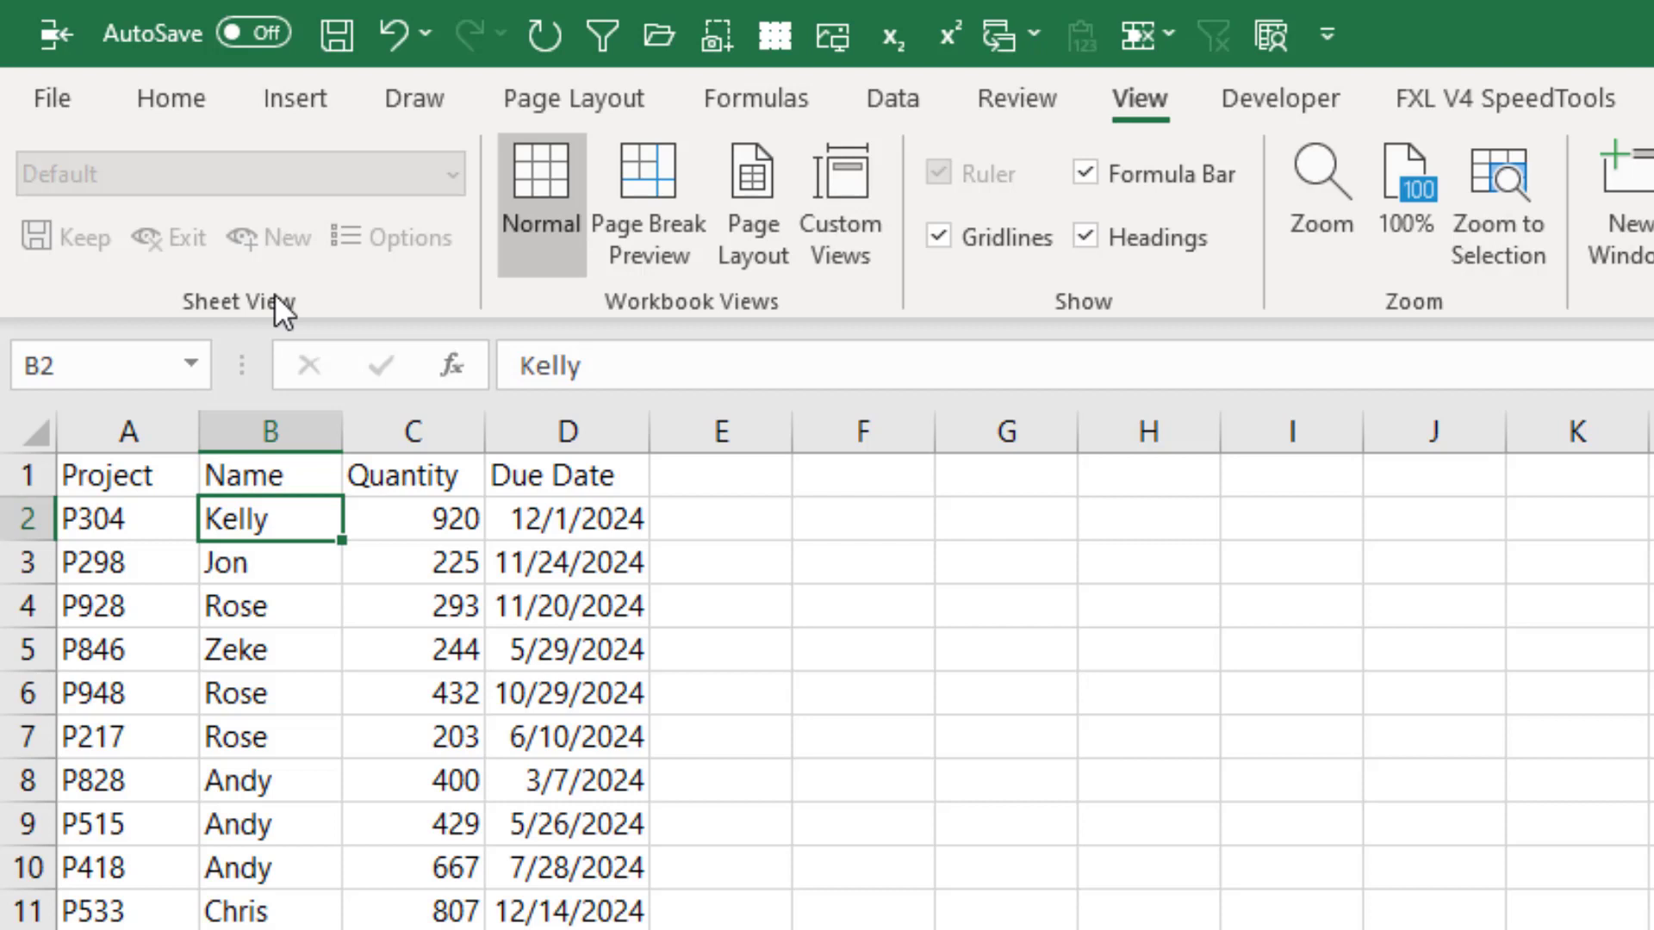
Open Save As to save the workbook as a macro-enabled file named Sheet_View_Debuts_In_Win32.
{"action": "left_click", "coordinate": [49, 99]}
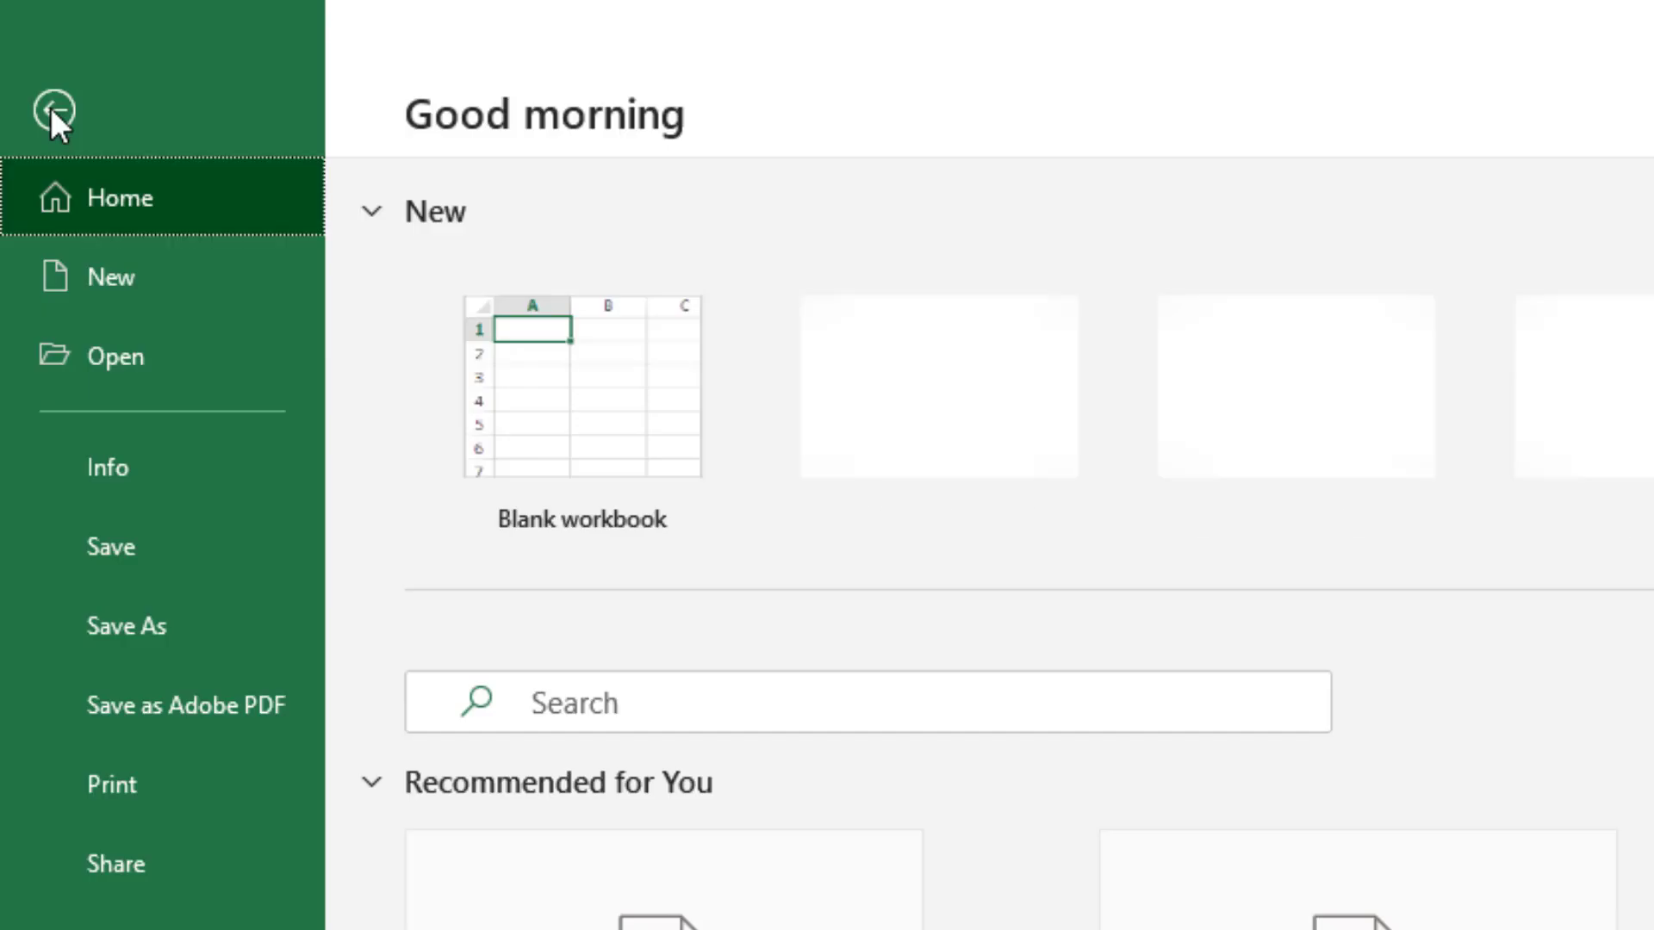
{"action": "left_click", "coordinate": [129, 648]}
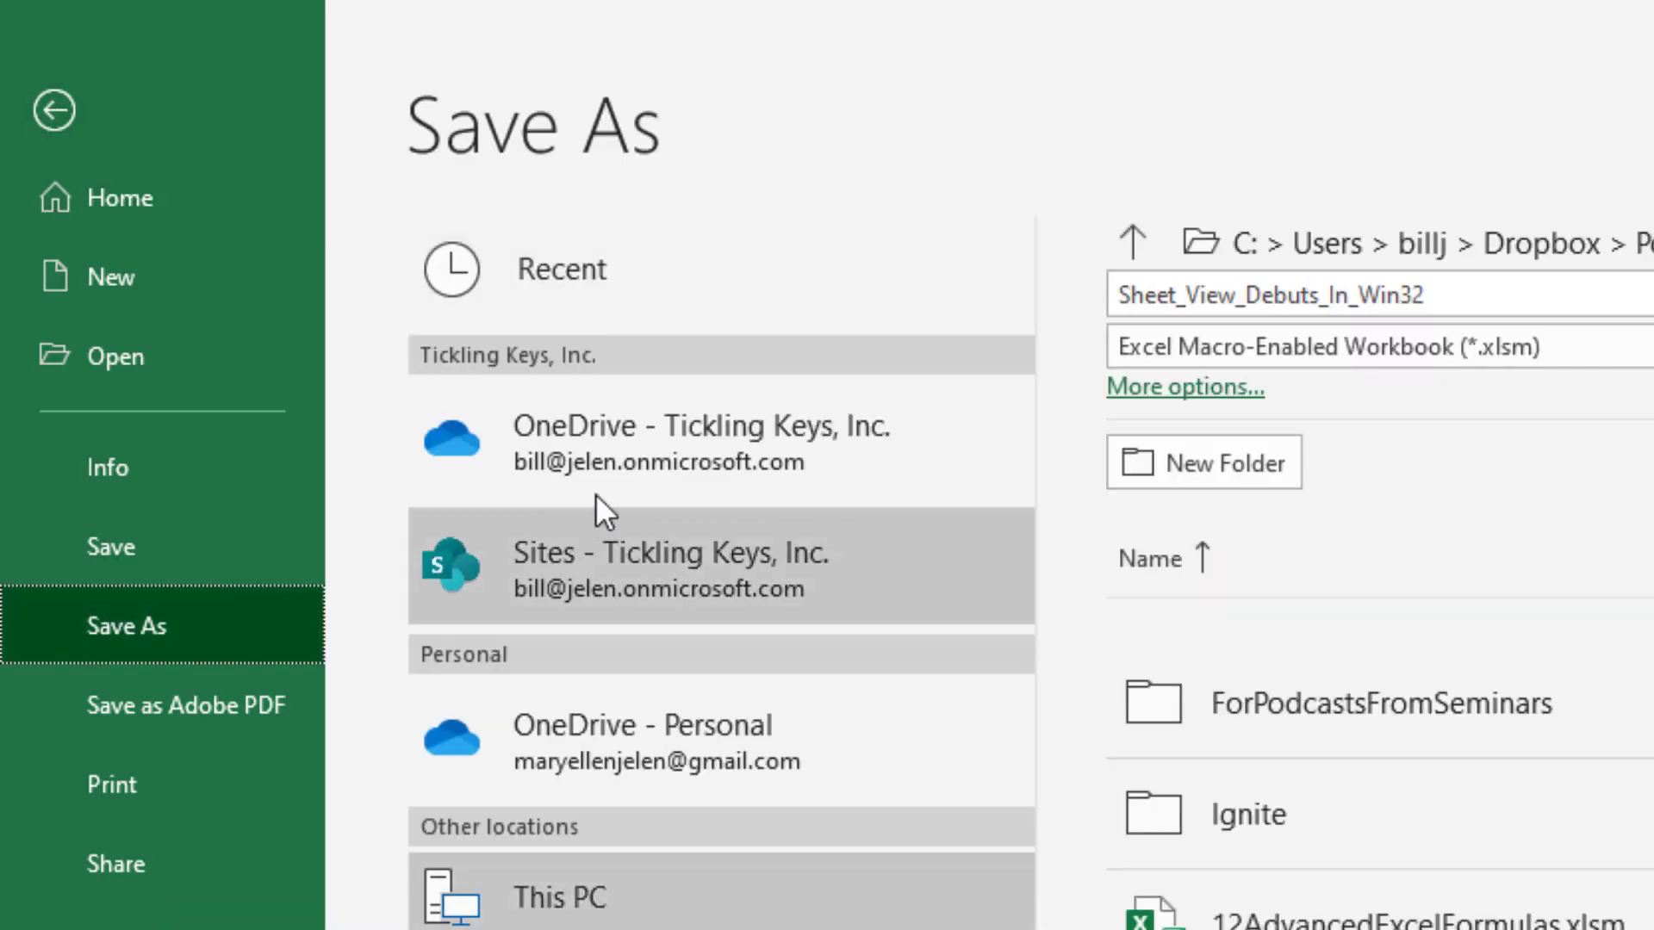
{"action": "mouse_move", "coordinate": [704, 451]}
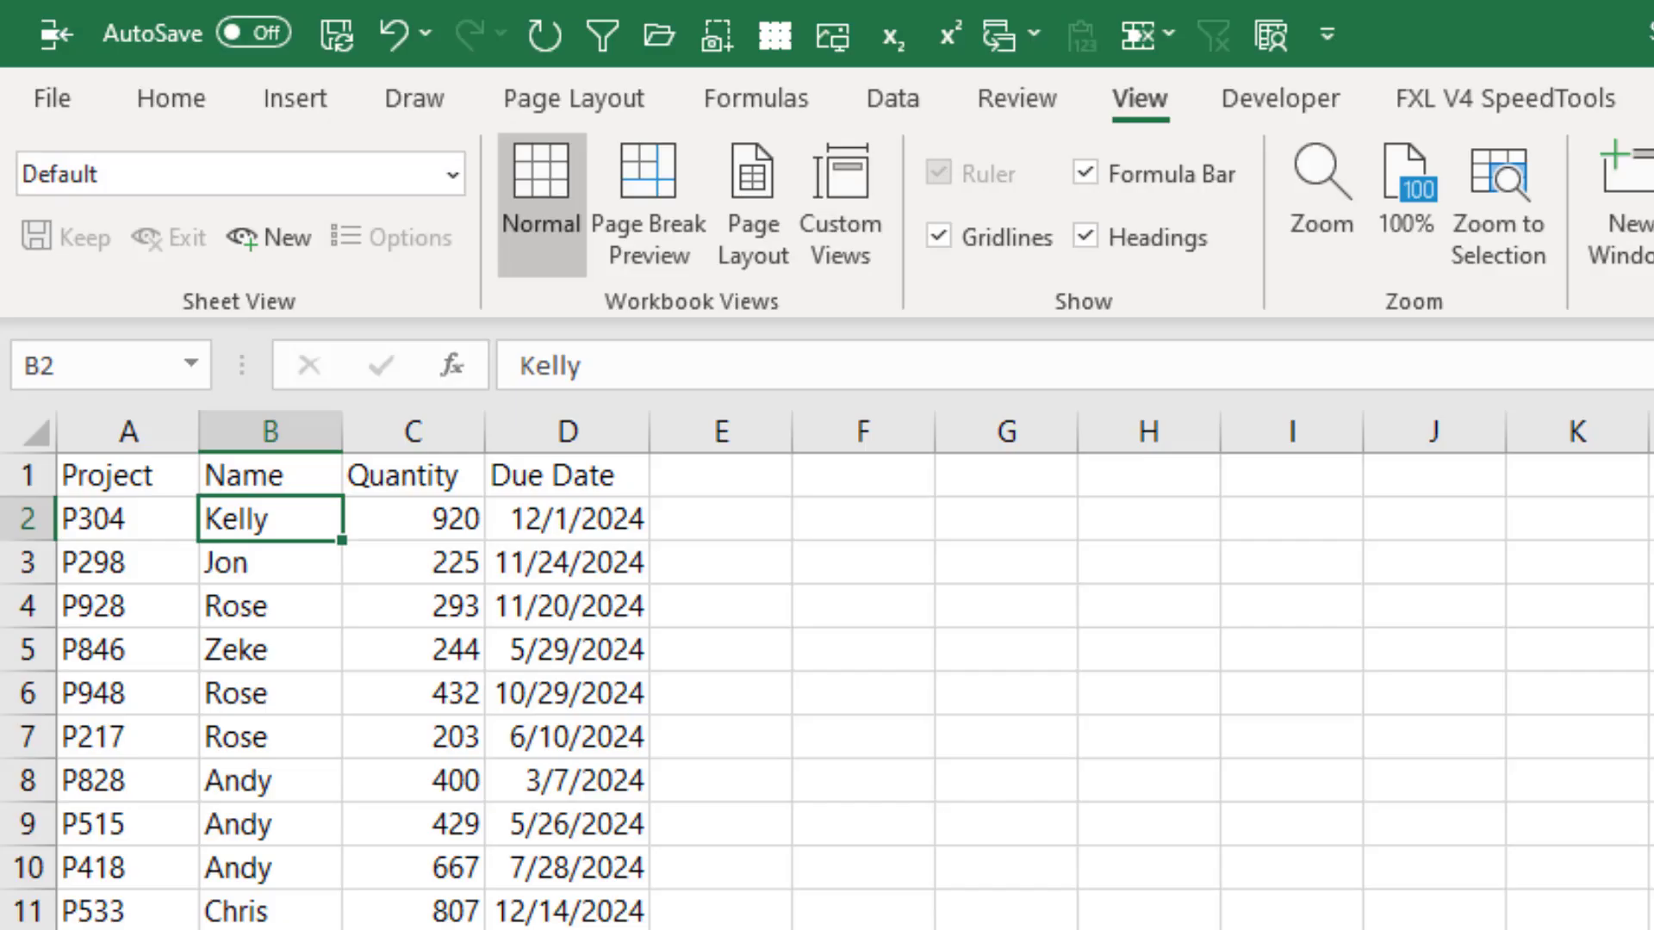
{"action": "mouse_move", "coordinate": [233, 522]}
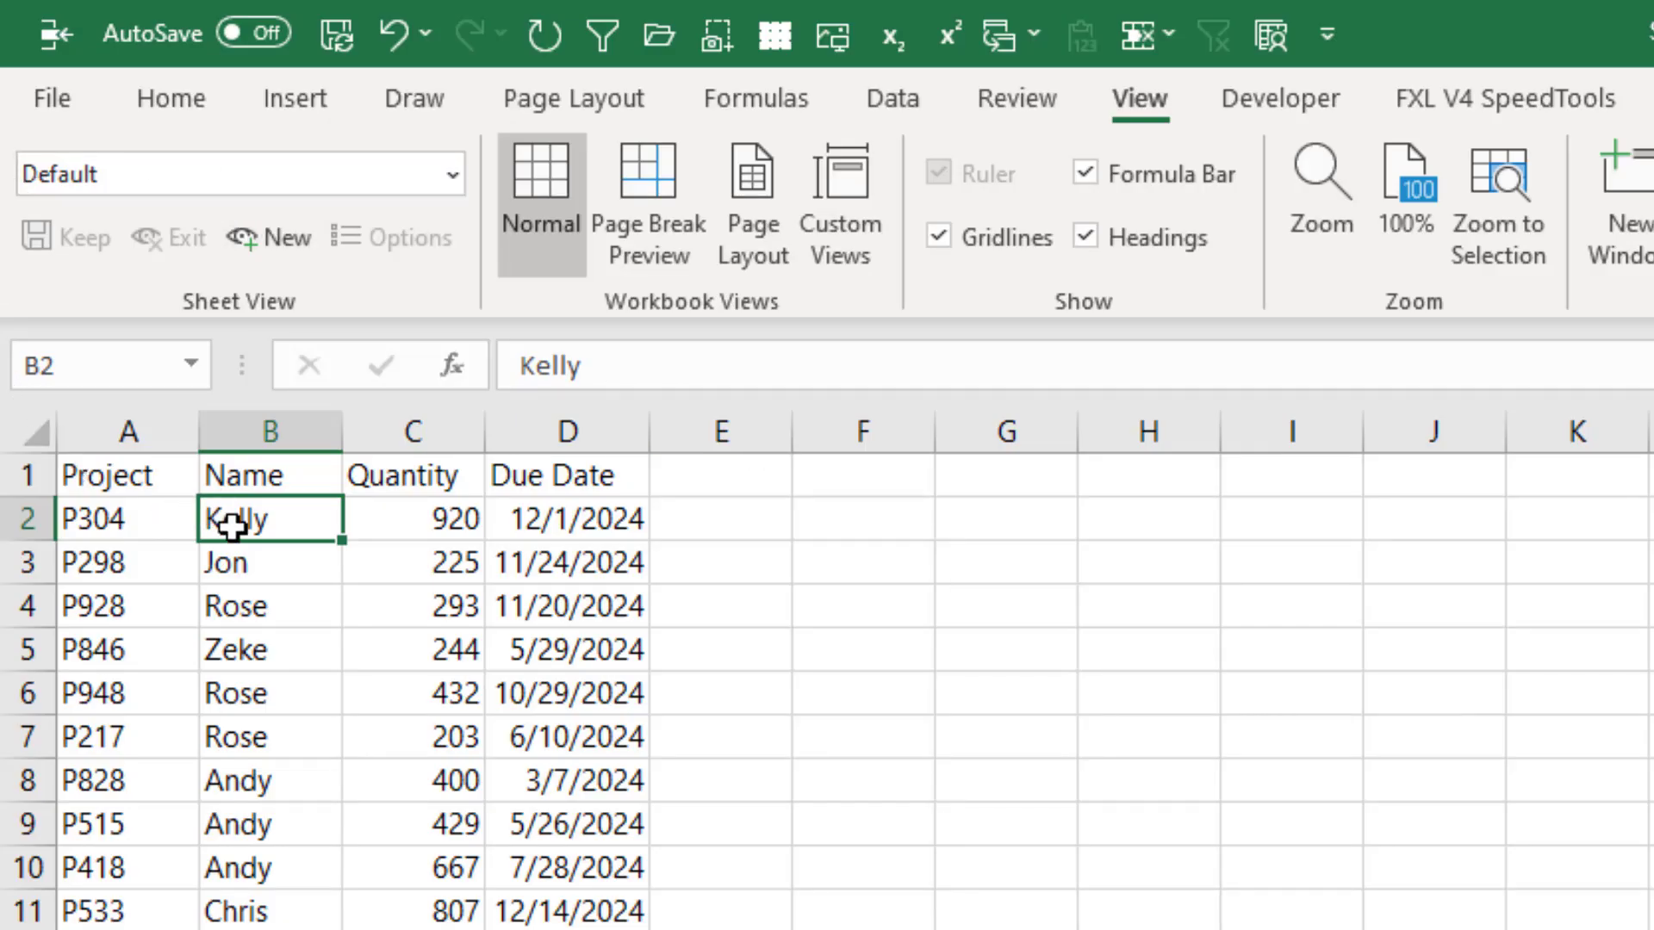
{"action": "mouse_move", "coordinate": [215, 267]}
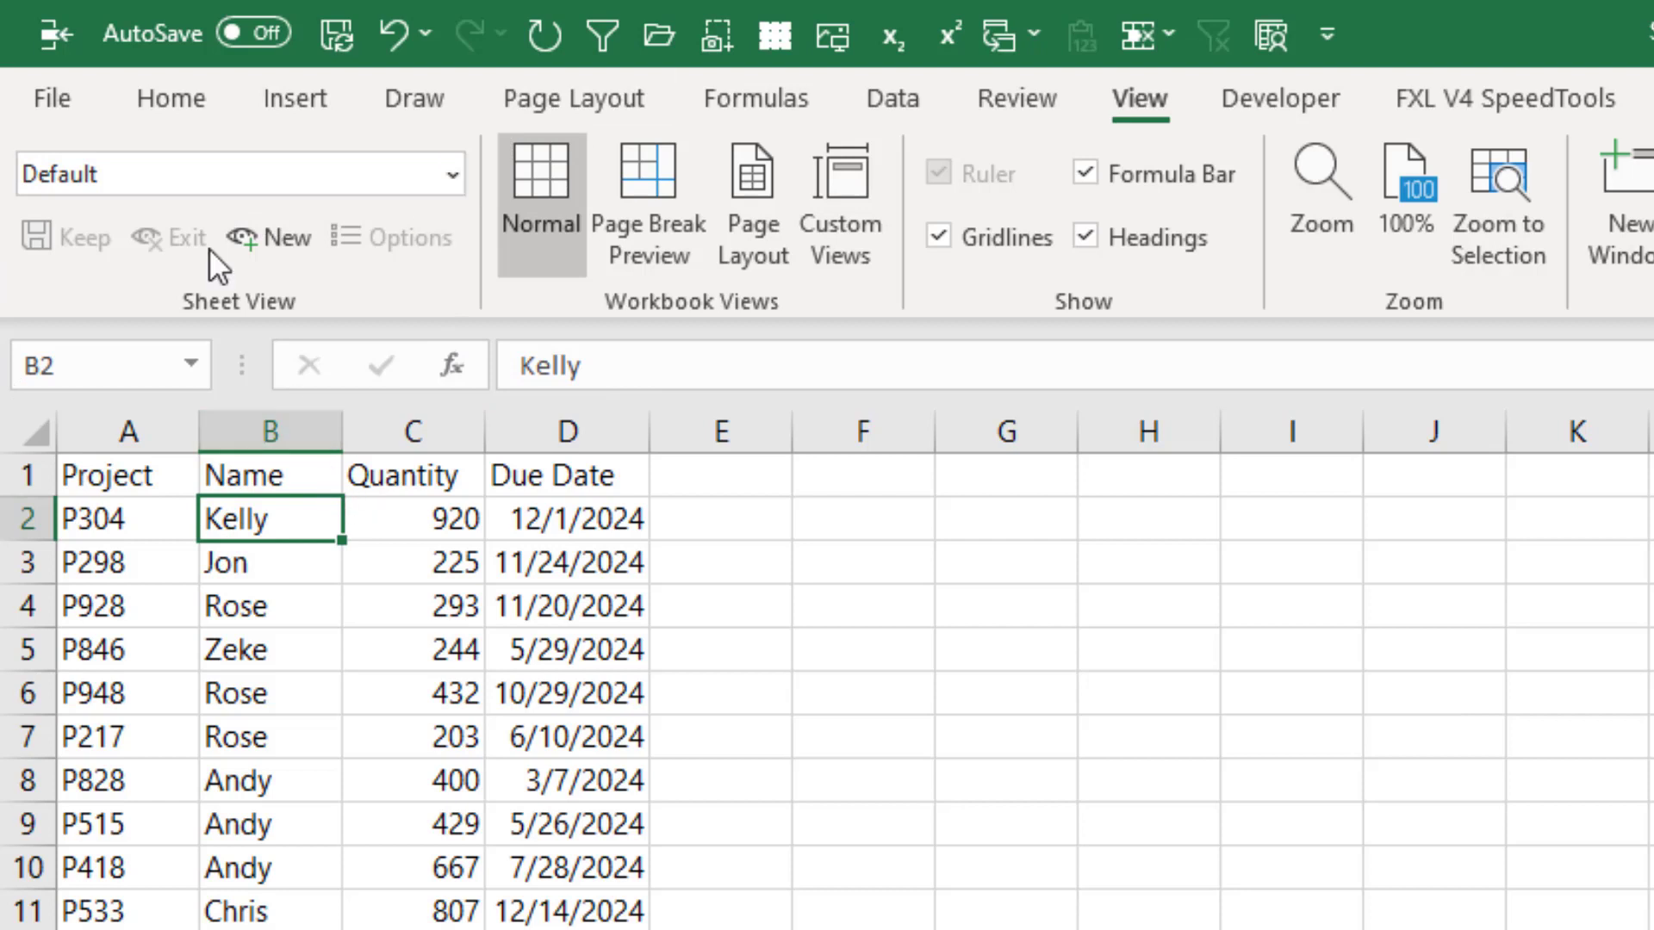
{"action": "mouse_move", "coordinate": [217, 334]}
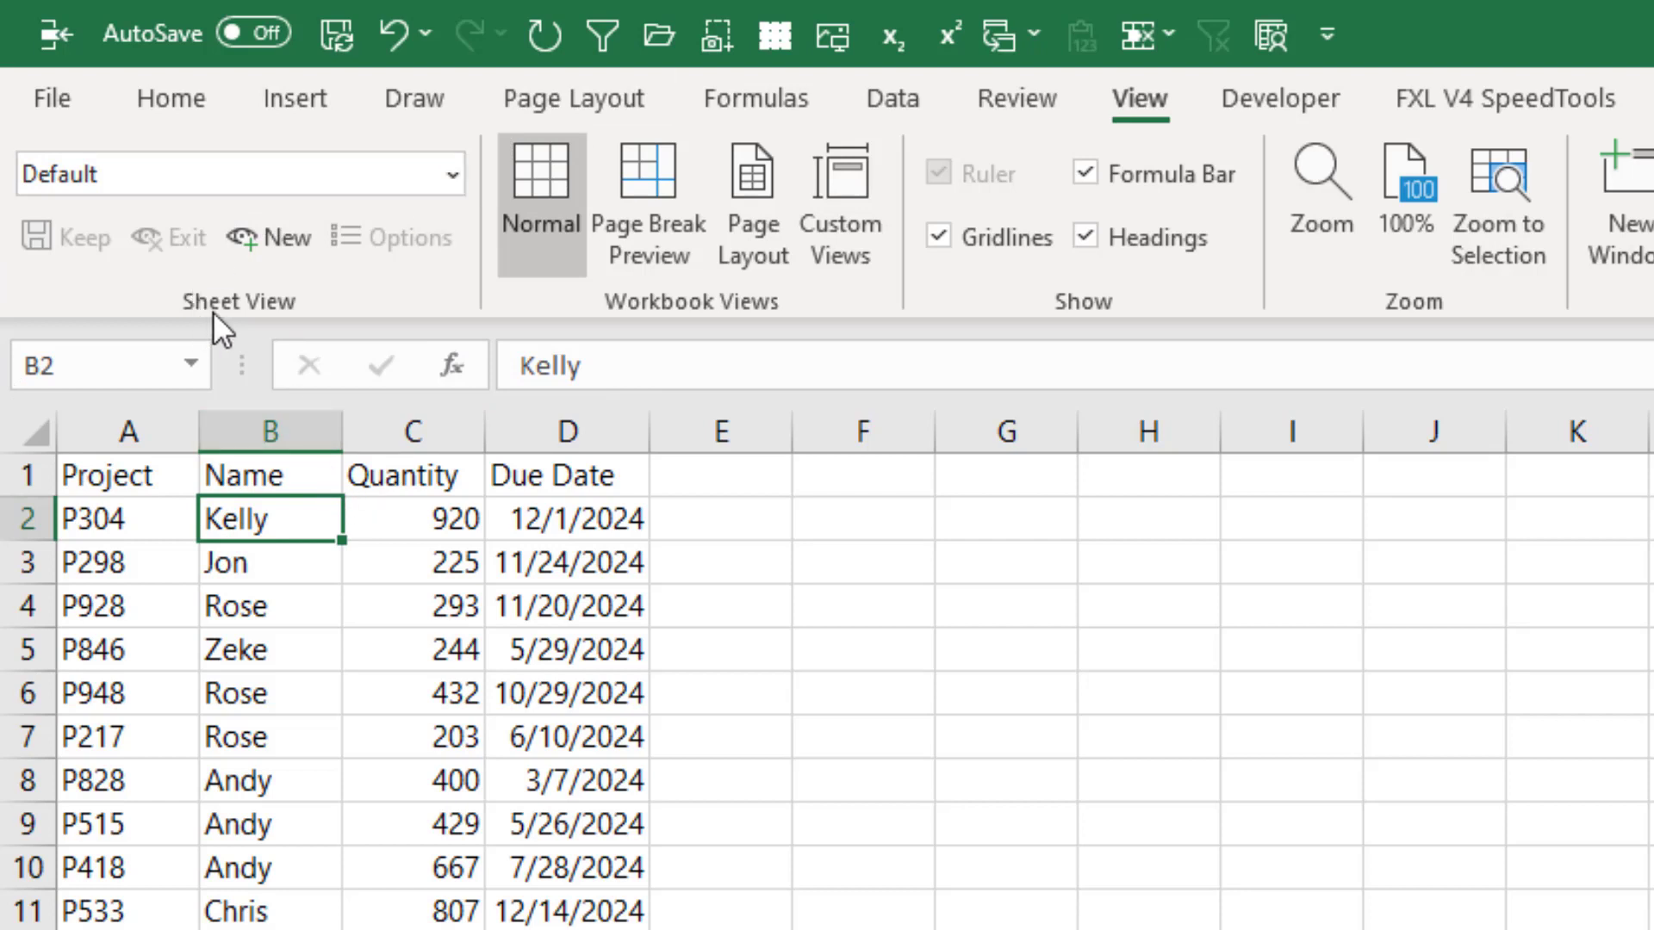
{"action": "mouse_move", "coordinate": [840, 202]}
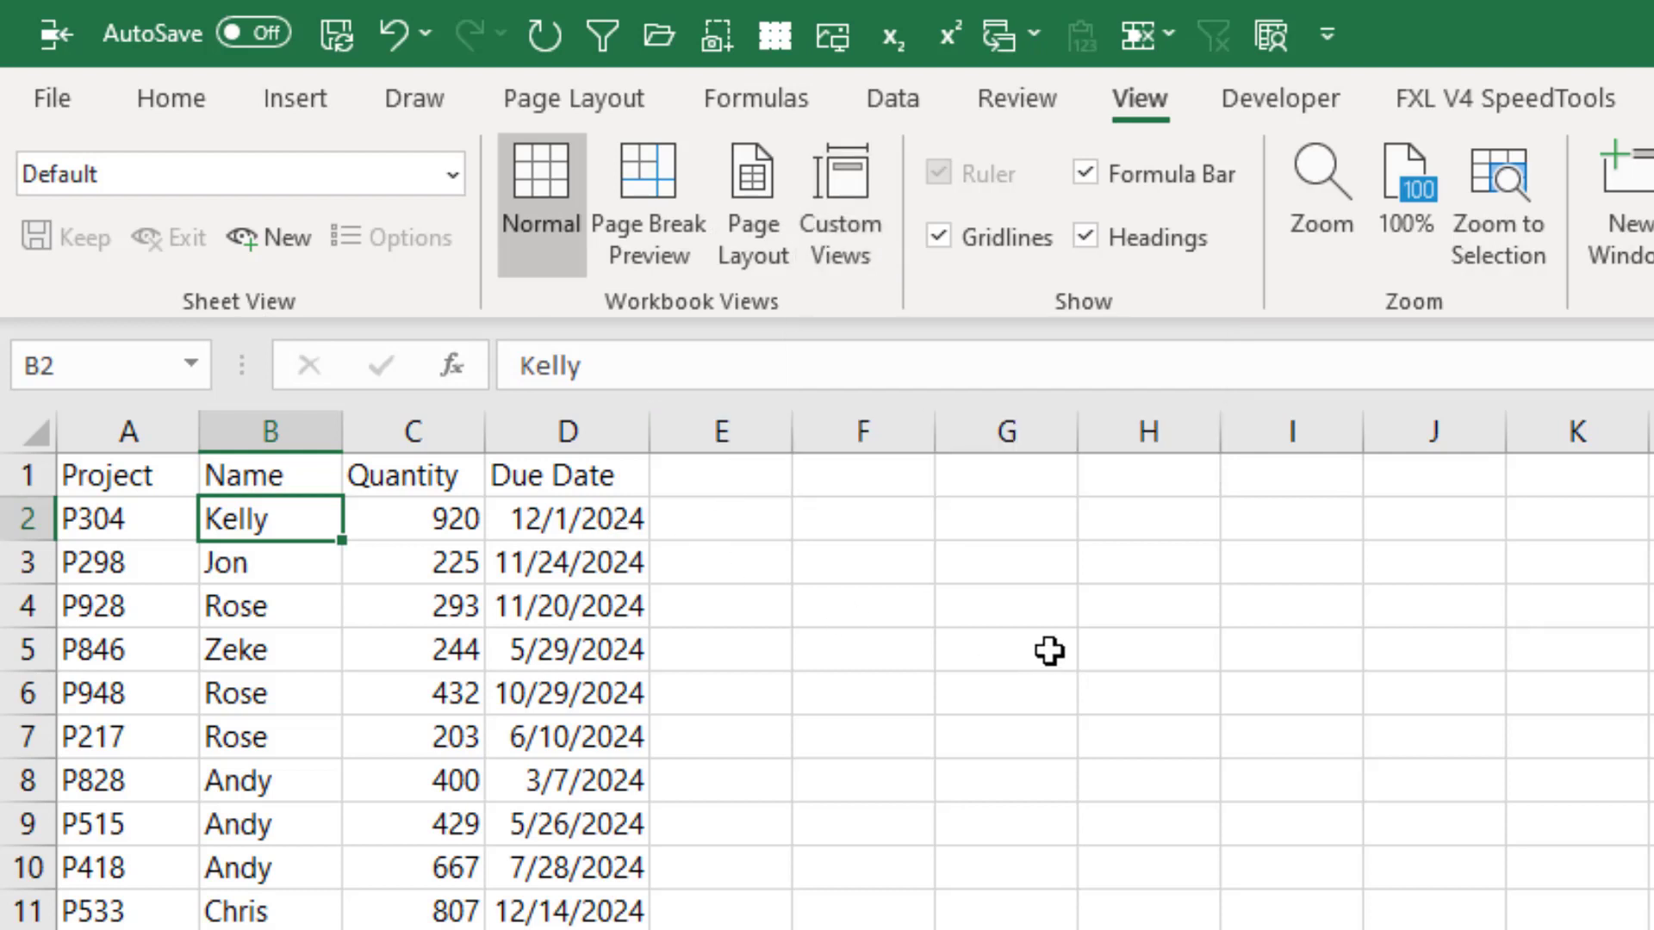
Convert the Project, Name, Quantity and Due Date range into a table with Ctrl+T.
{"action": "key", "text": "ctrl+t"}
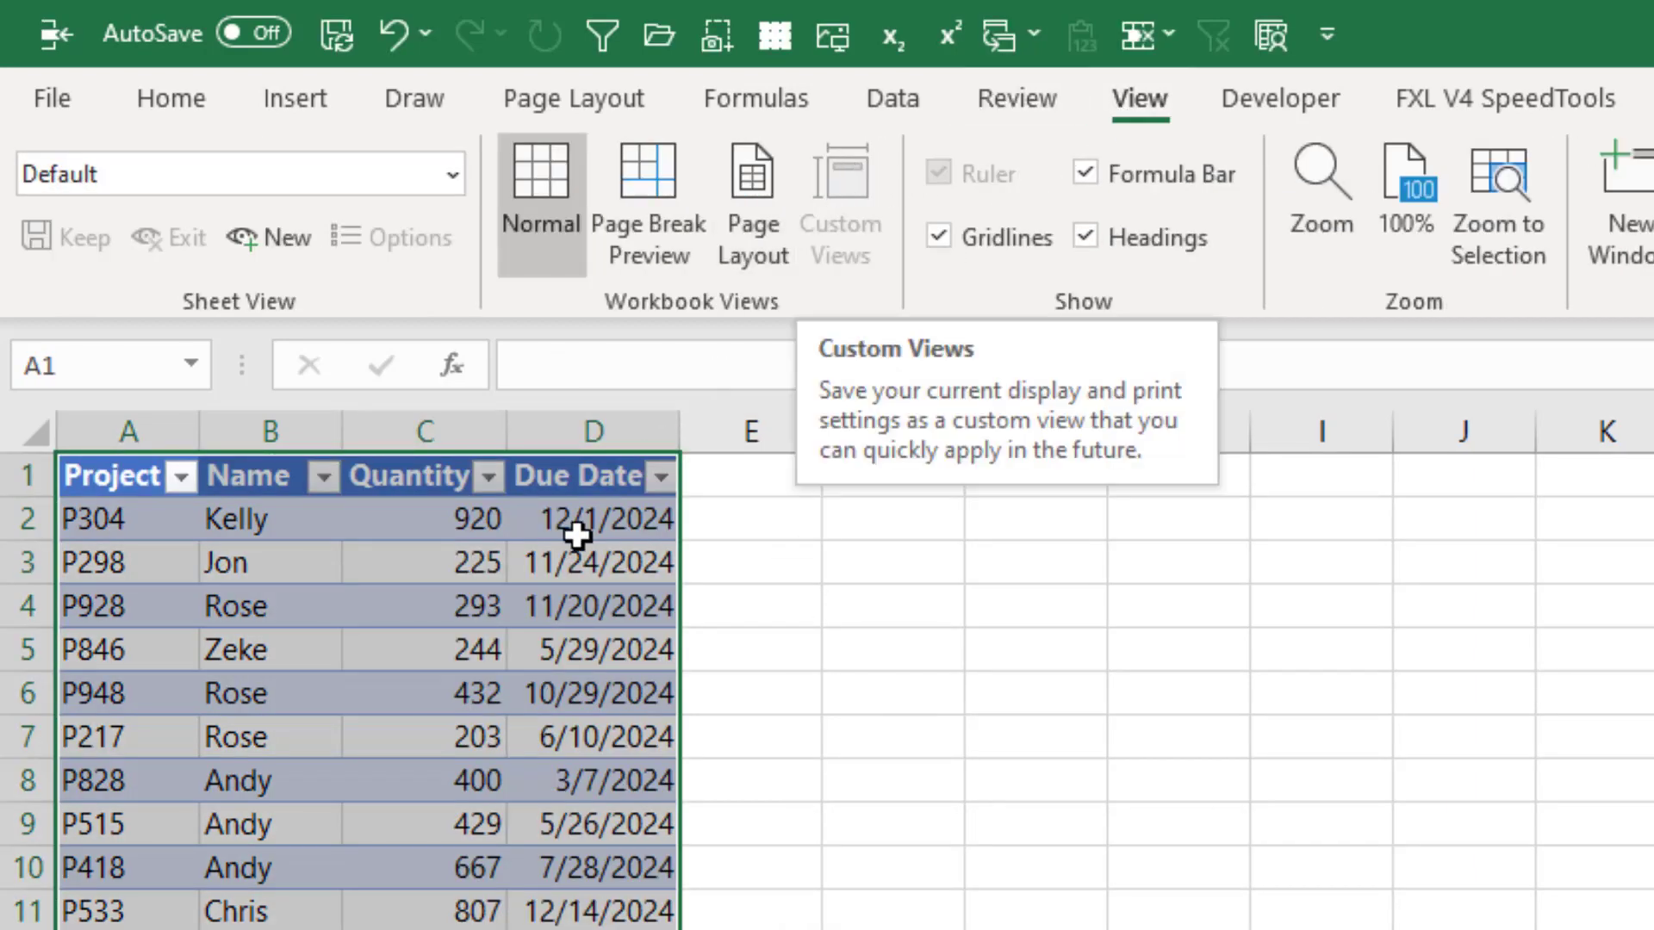
{"action": "mouse_move", "coordinate": [291, 606]}
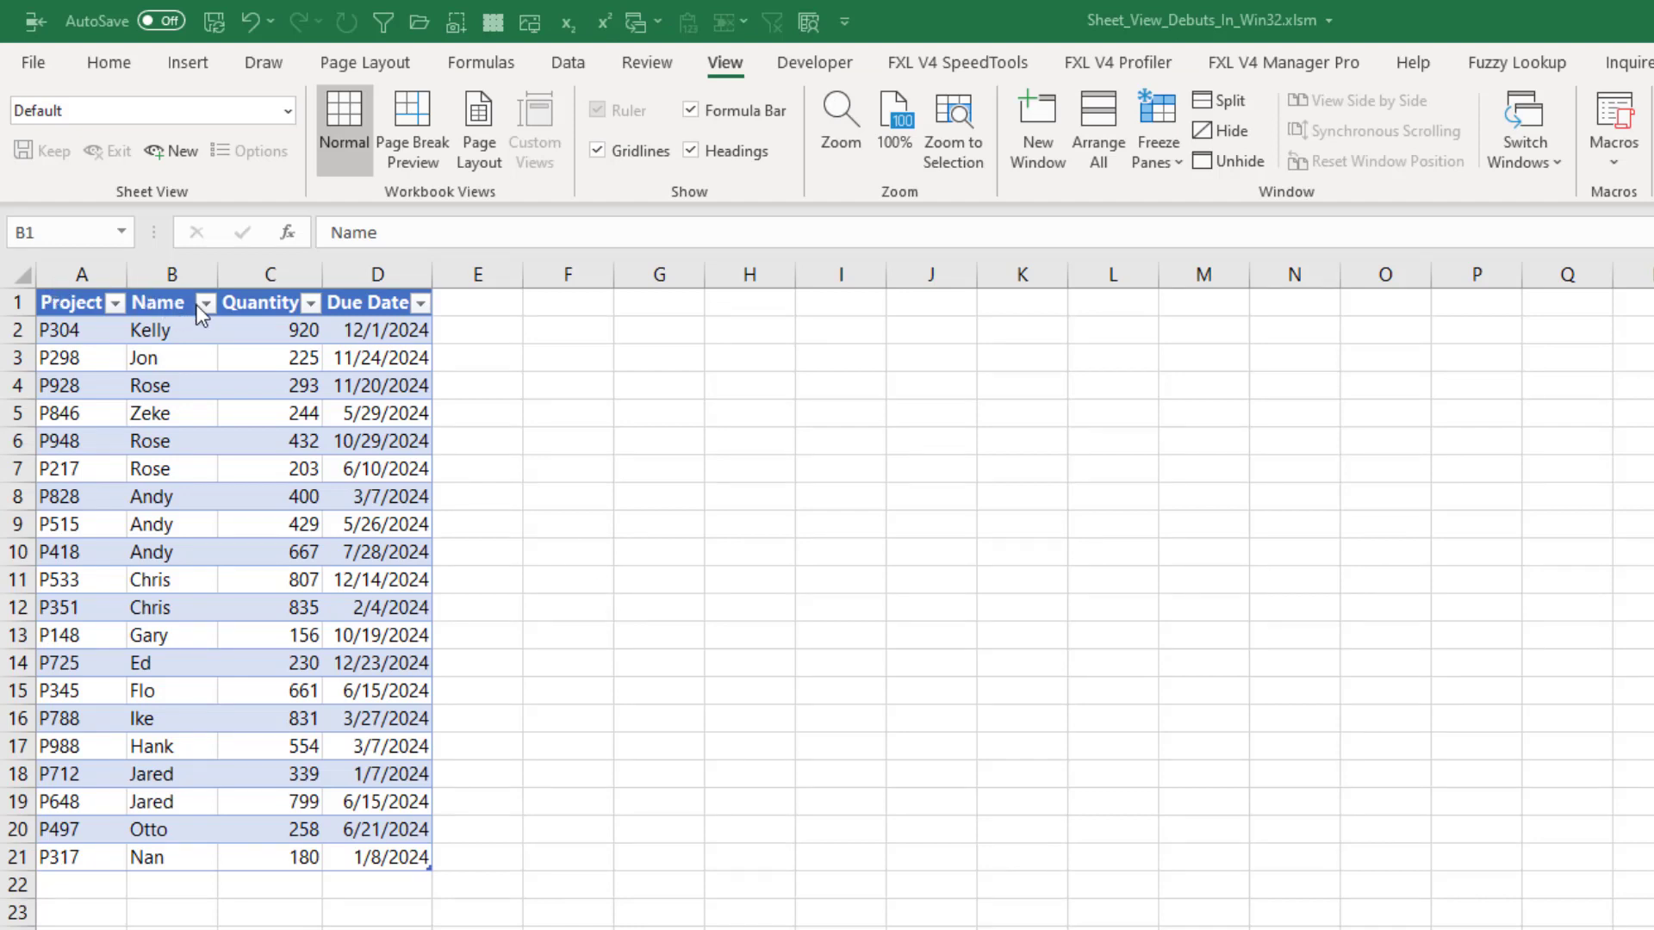
Filter the Name column to Andy and save it as a new sheet view named AndyView.
{"action": "left_click", "coordinate": [204, 303]}
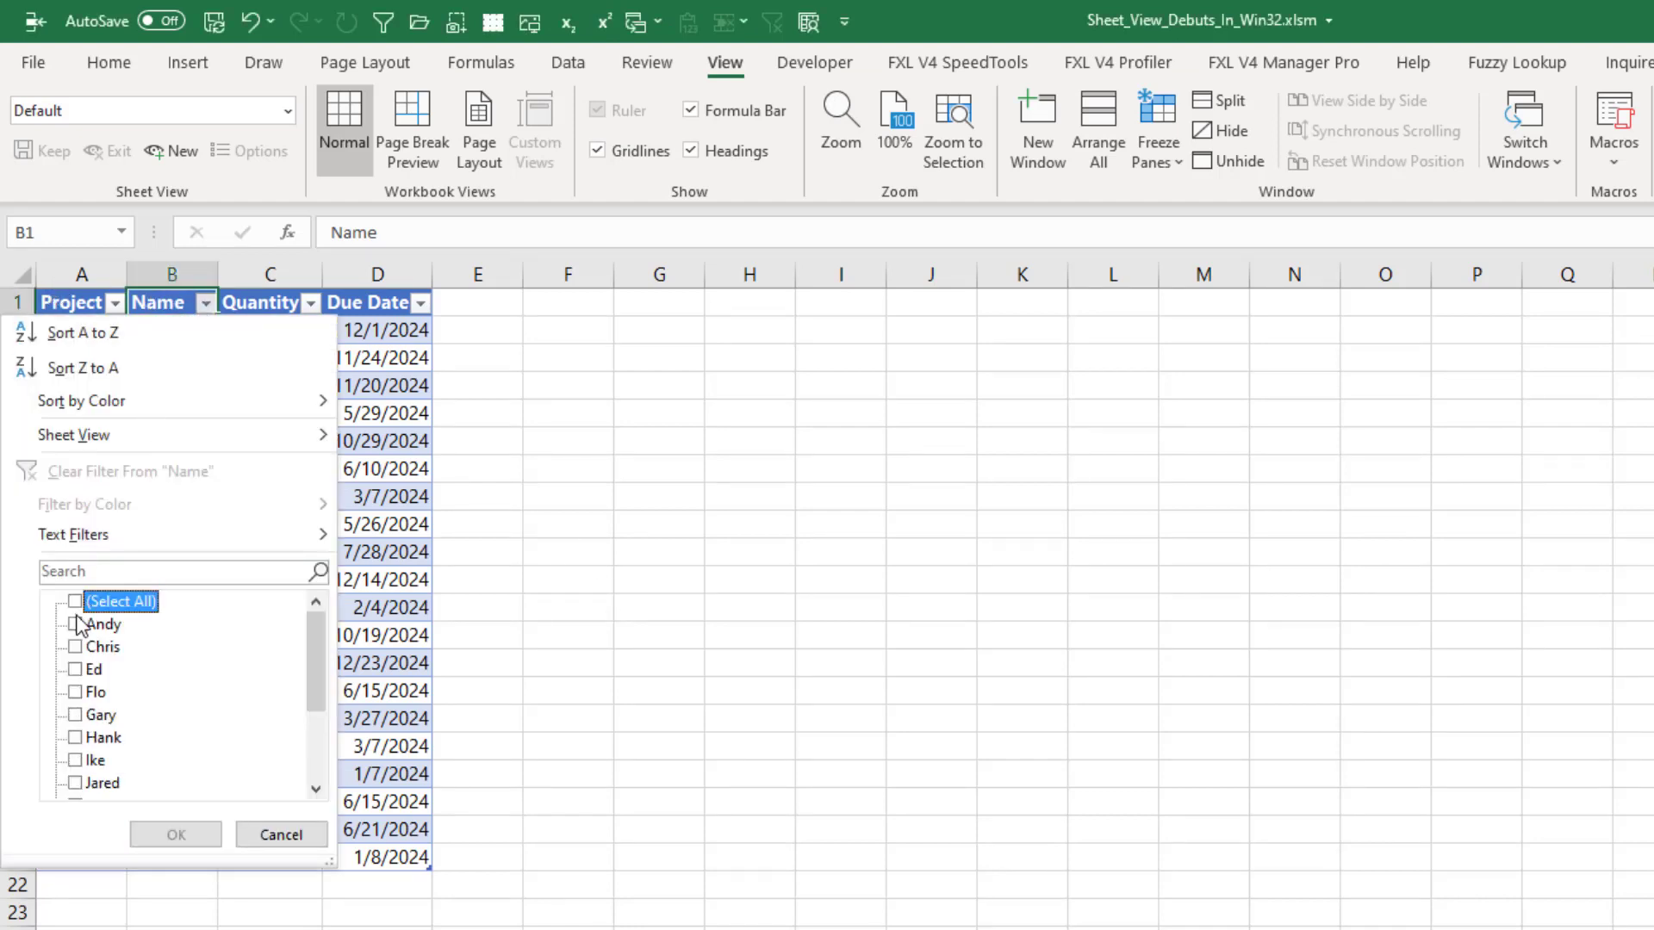
{"action": "left_click", "coordinate": [75, 624]}
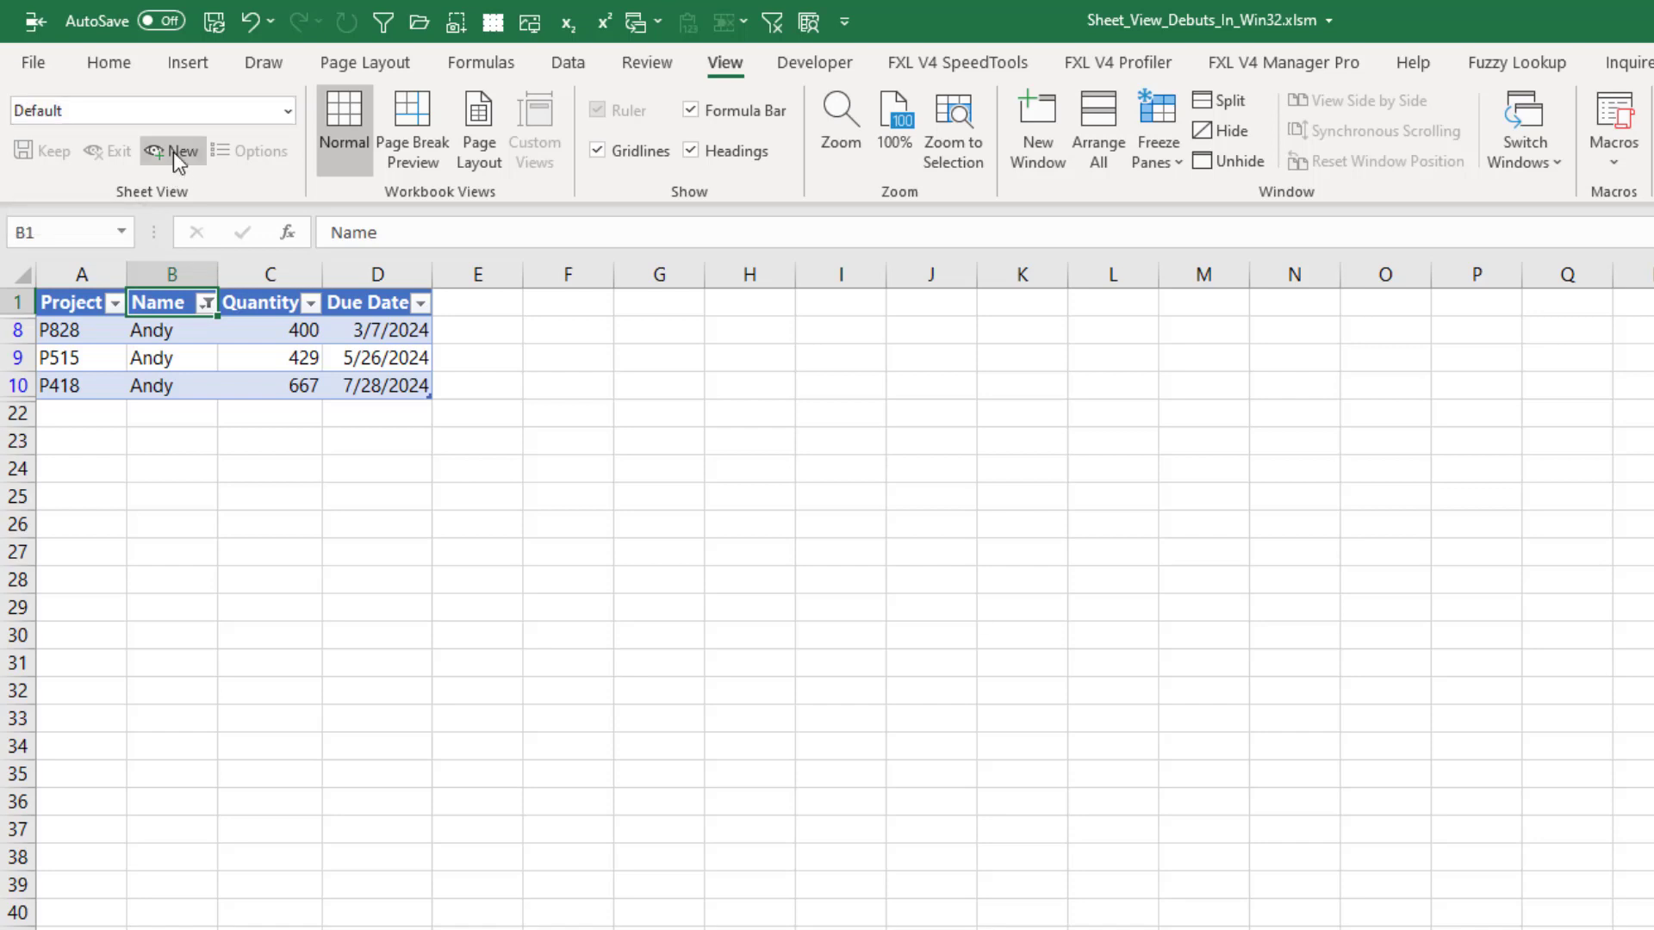
{"action": "left_click", "coordinate": [175, 150]}
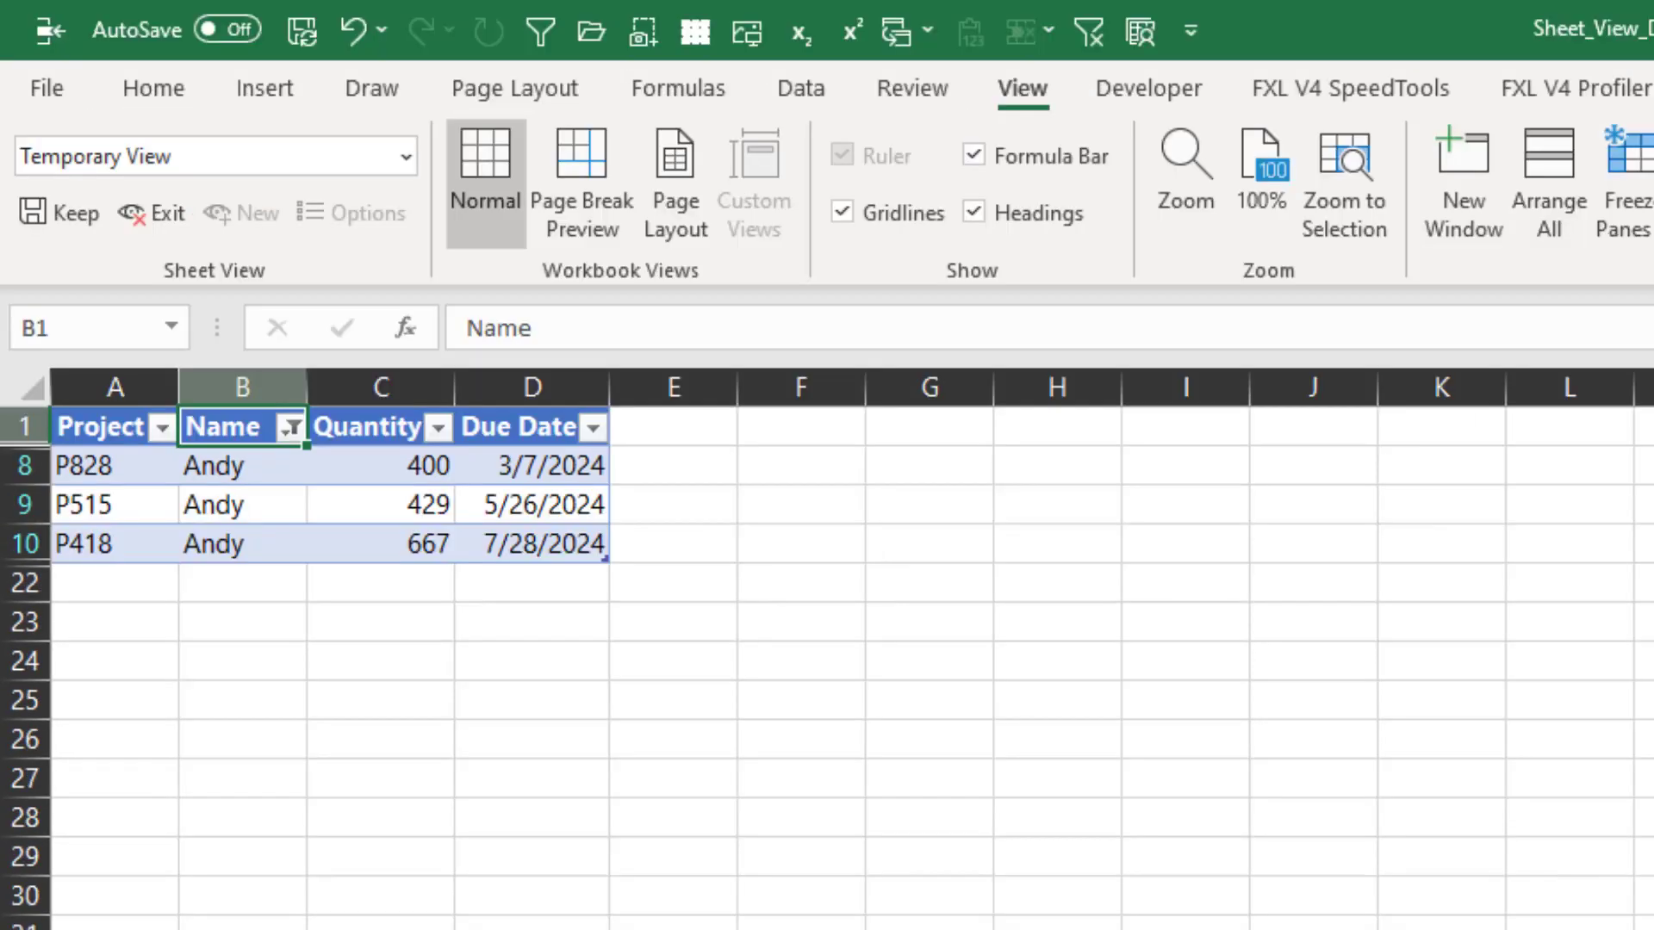
{"action": "mouse_move", "coordinate": [198, 155]}
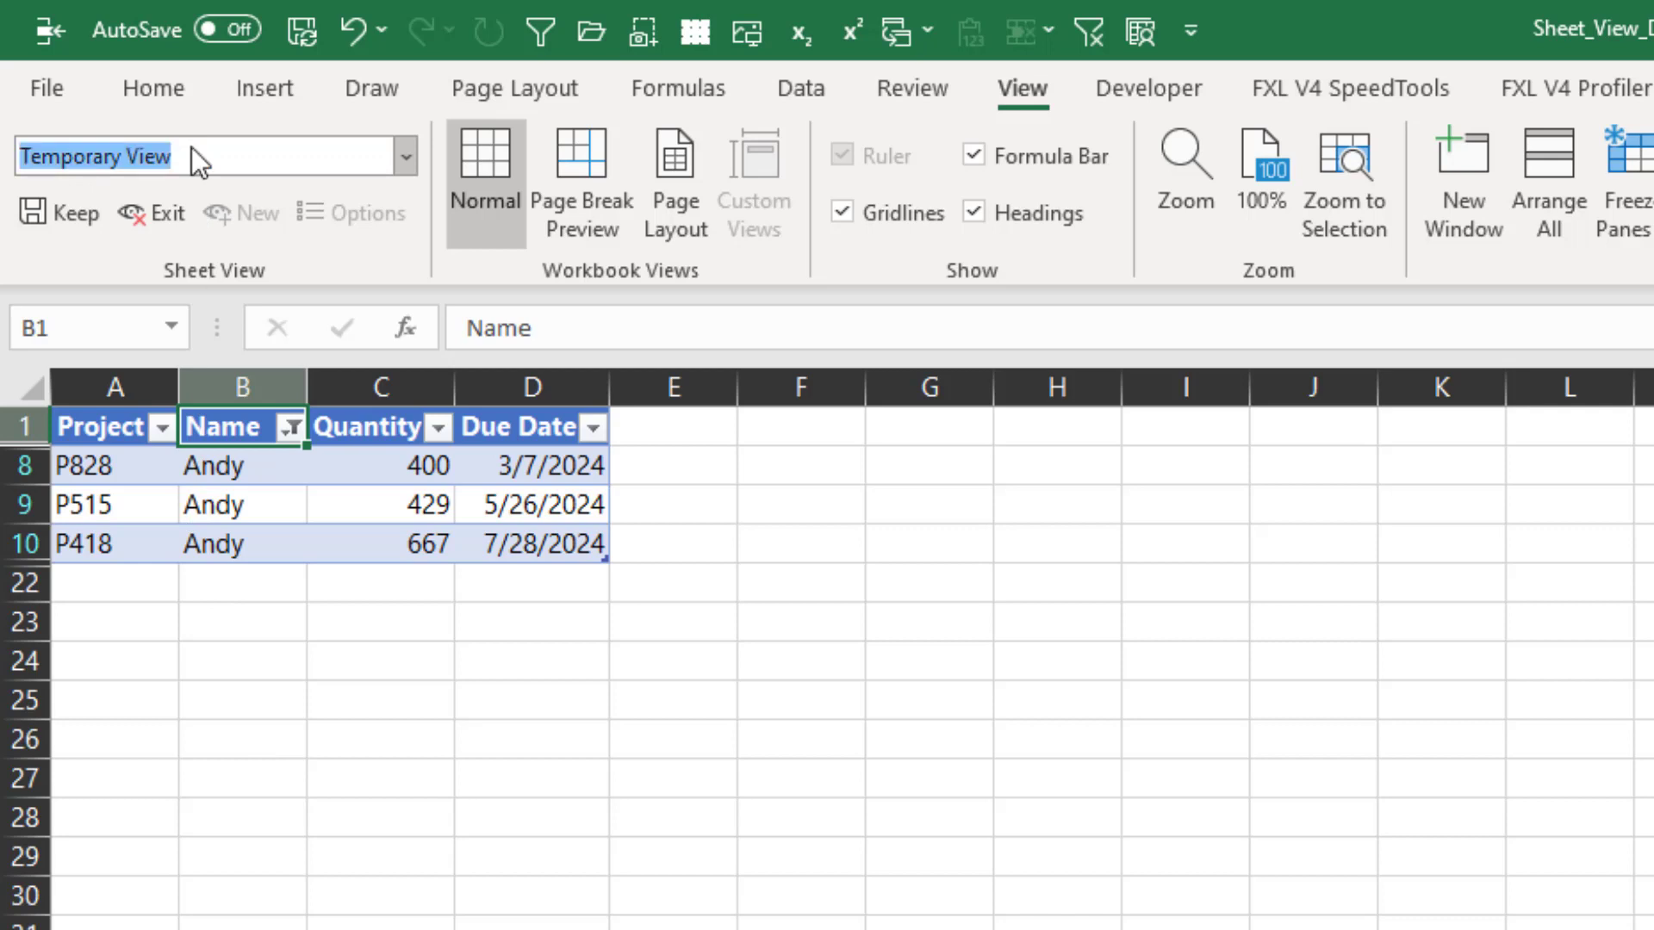
{"action": "type", "text": "A"}
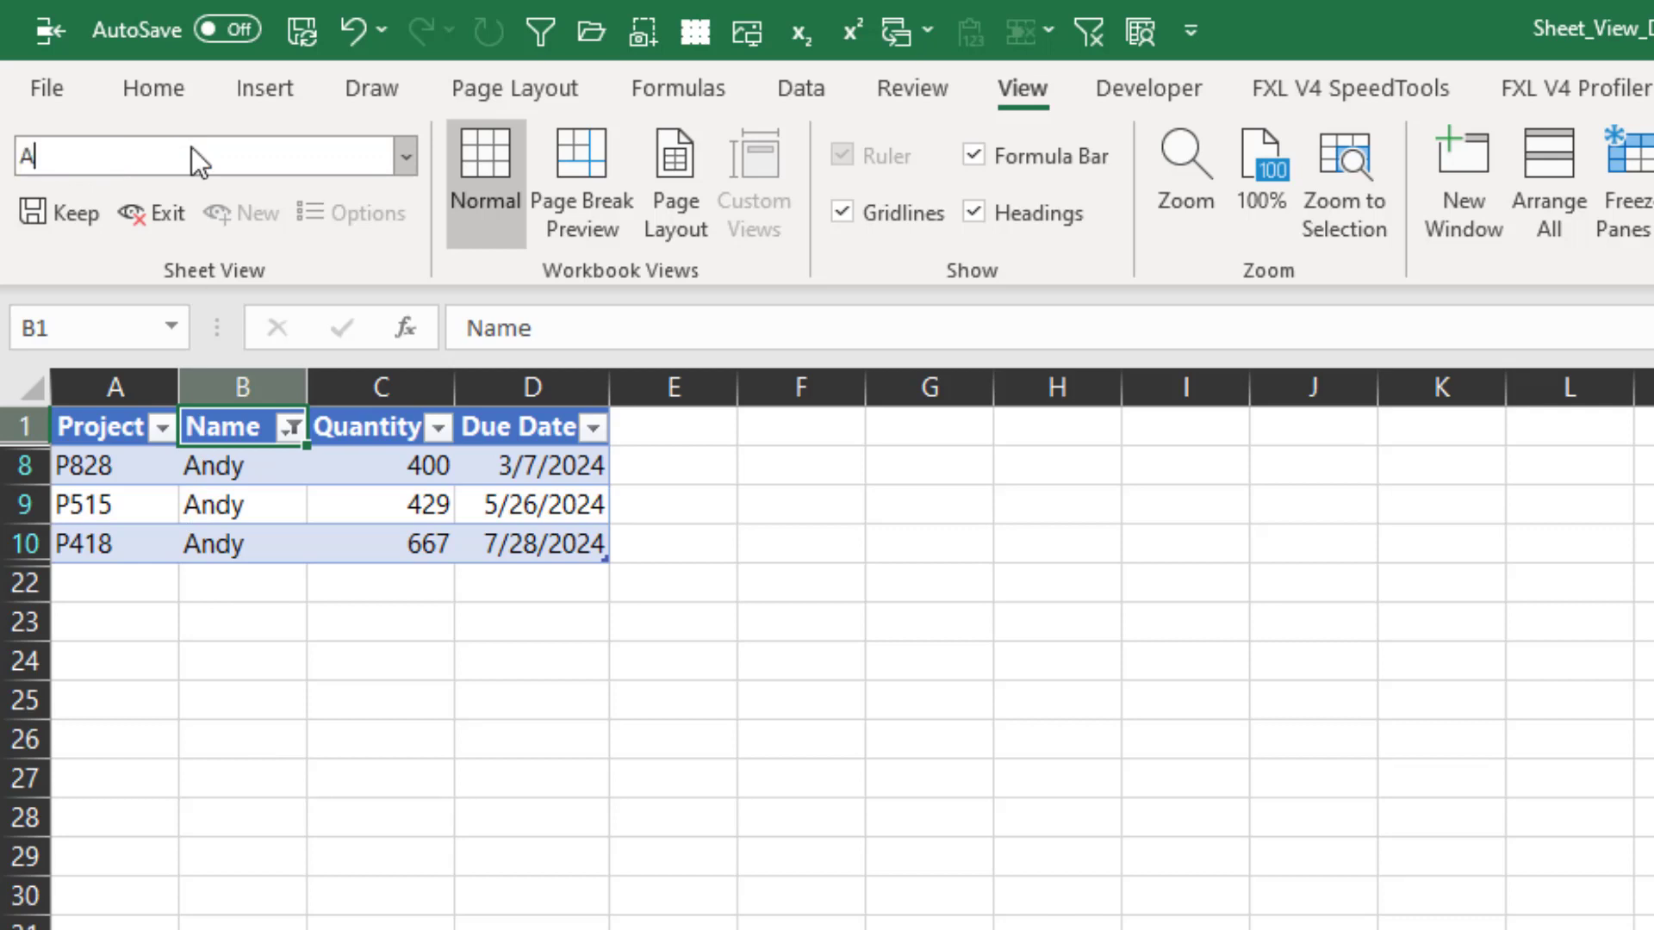
{"action": "type", "text": "ndyView"}
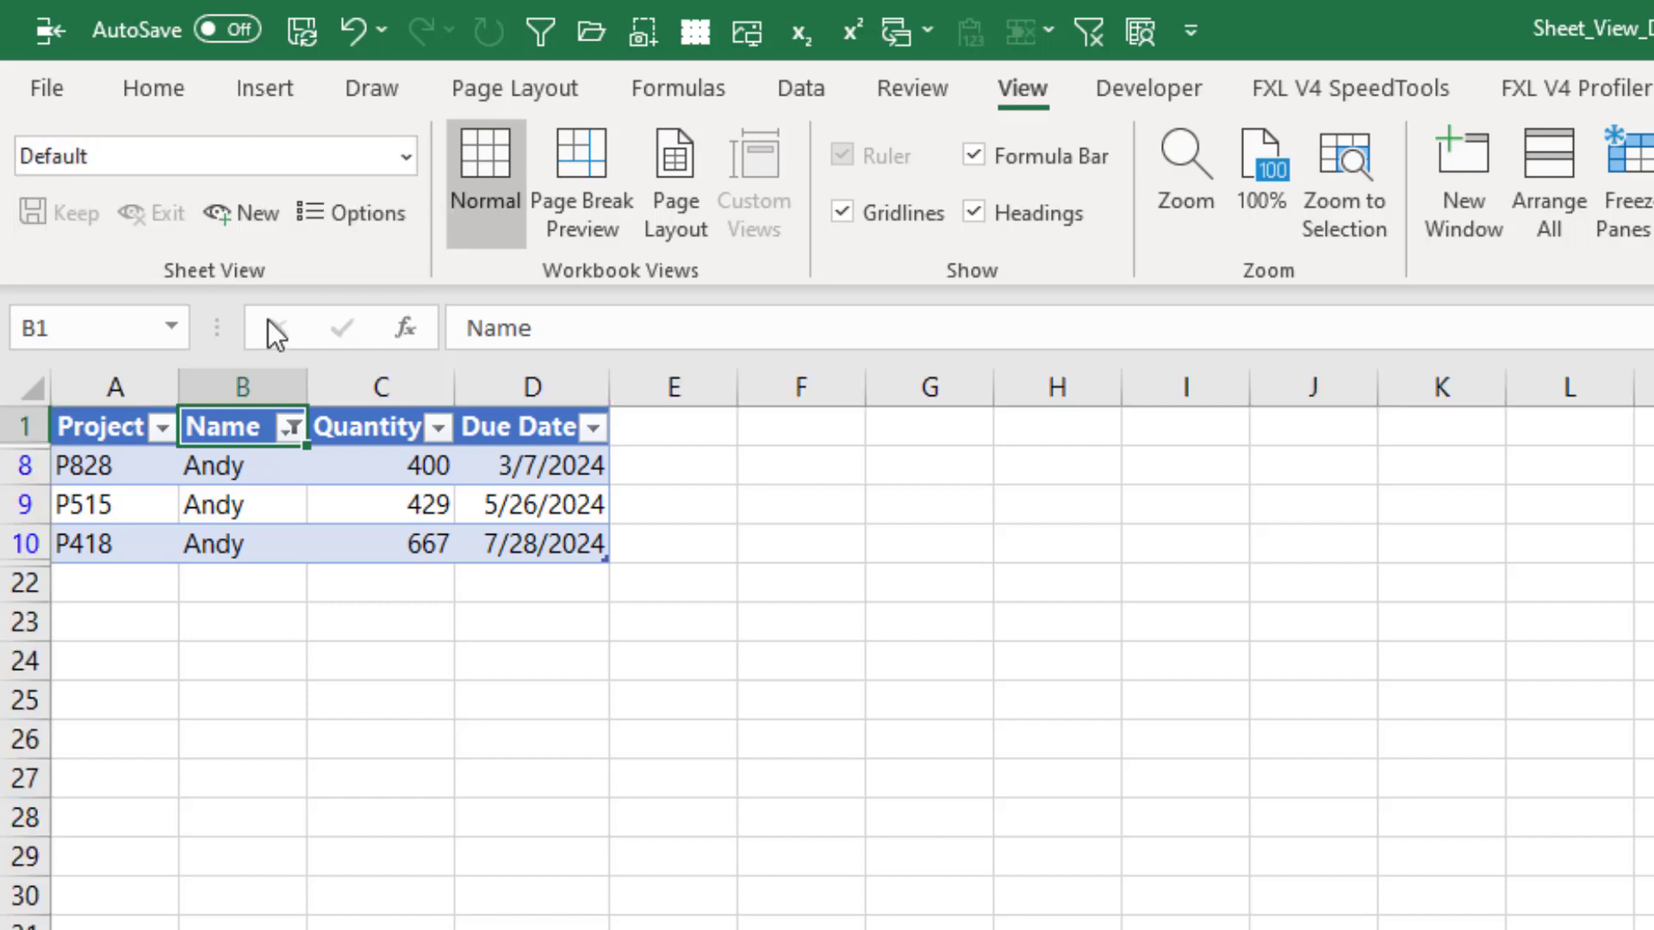
Clear the Andy filter, filter by Rose's cell value, and name the view RoseView.
{"action": "left_click", "coordinate": [290, 427]}
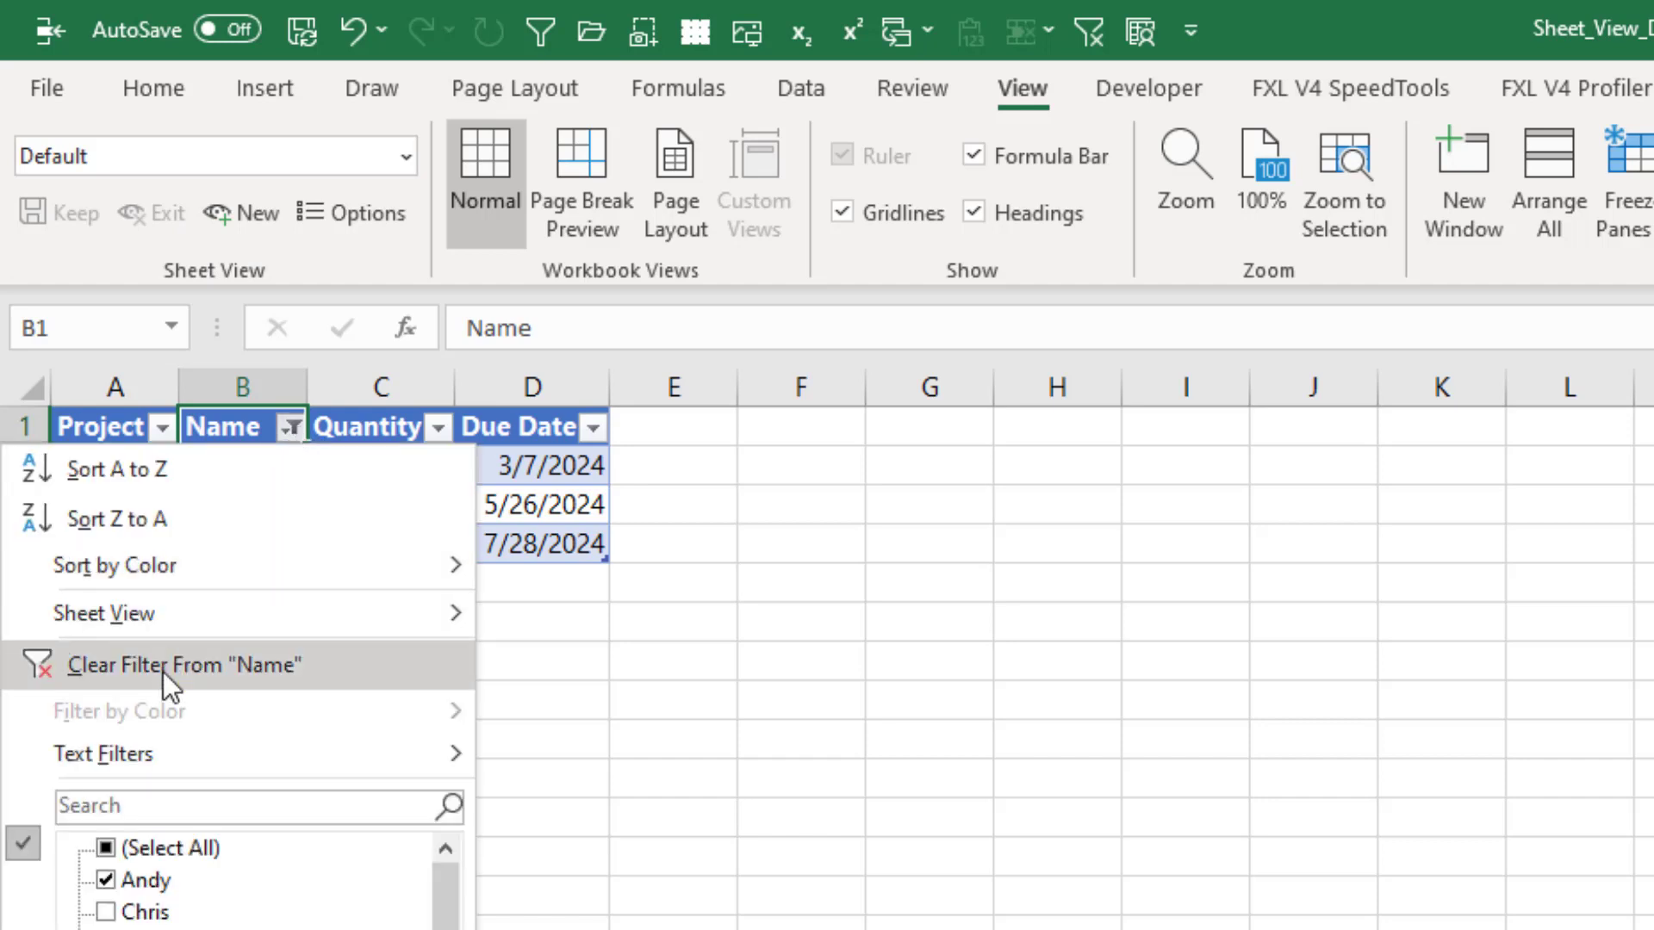
{"action": "left_click", "coordinate": [168, 665]}
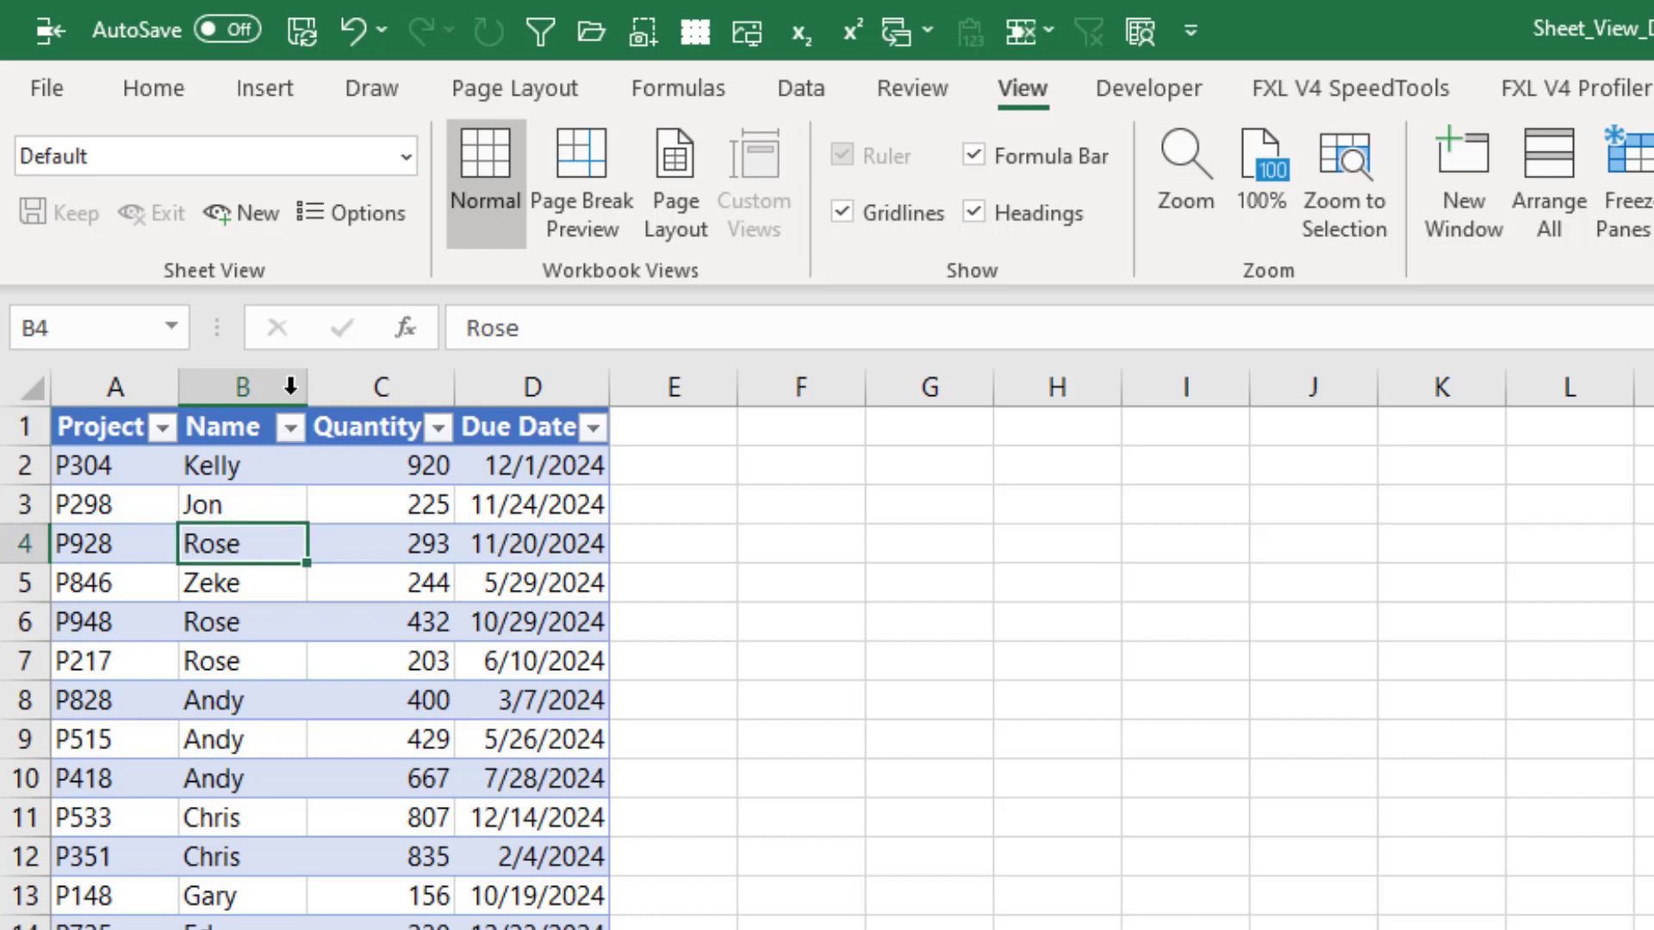
{"action": "right_click", "coordinate": [241, 544]}
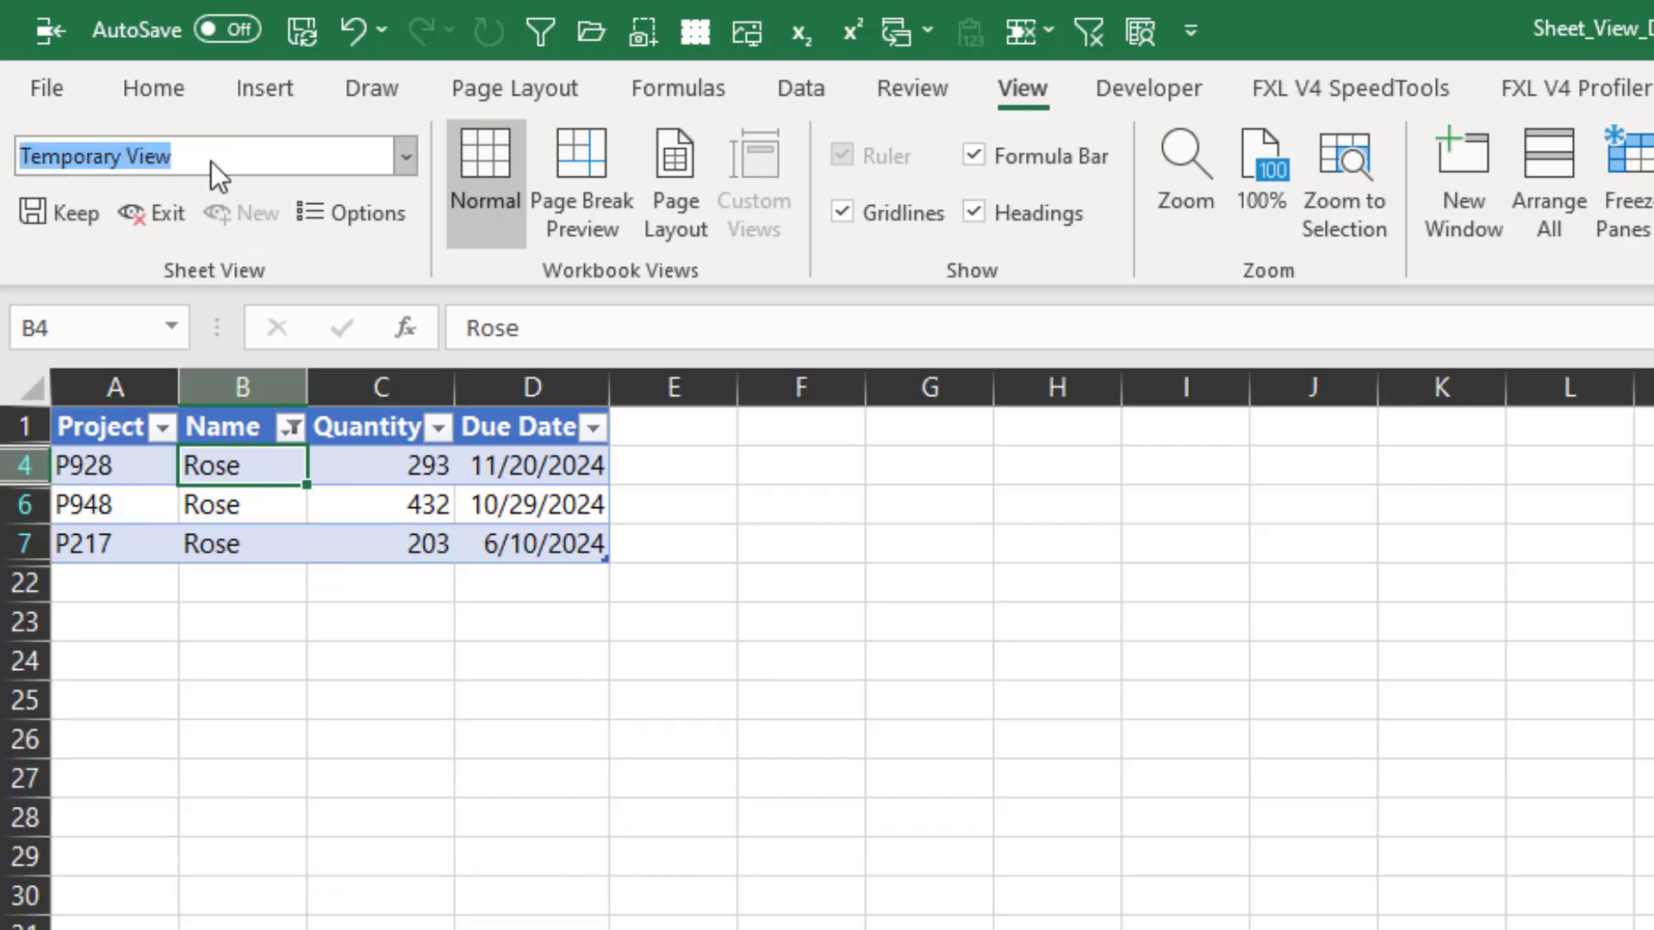
{"action": "type", "text": "RoseView"}
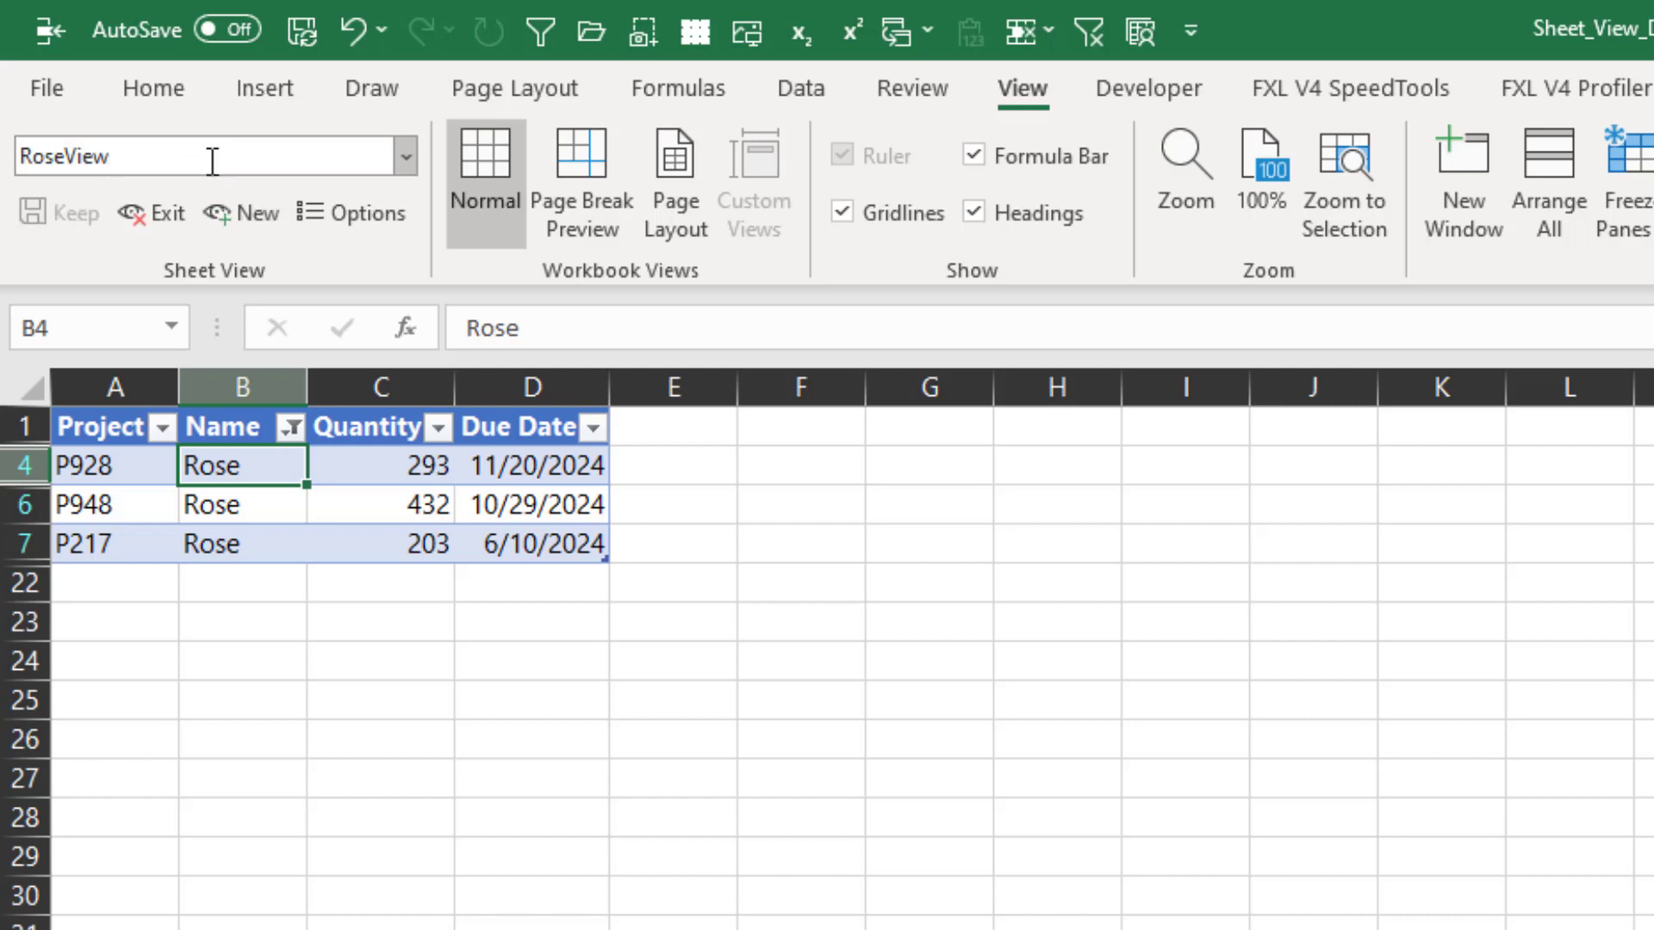
Switch to AndyView and then back to RoseView from the Sheet View list.
{"action": "left_click", "coordinate": [405, 157]}
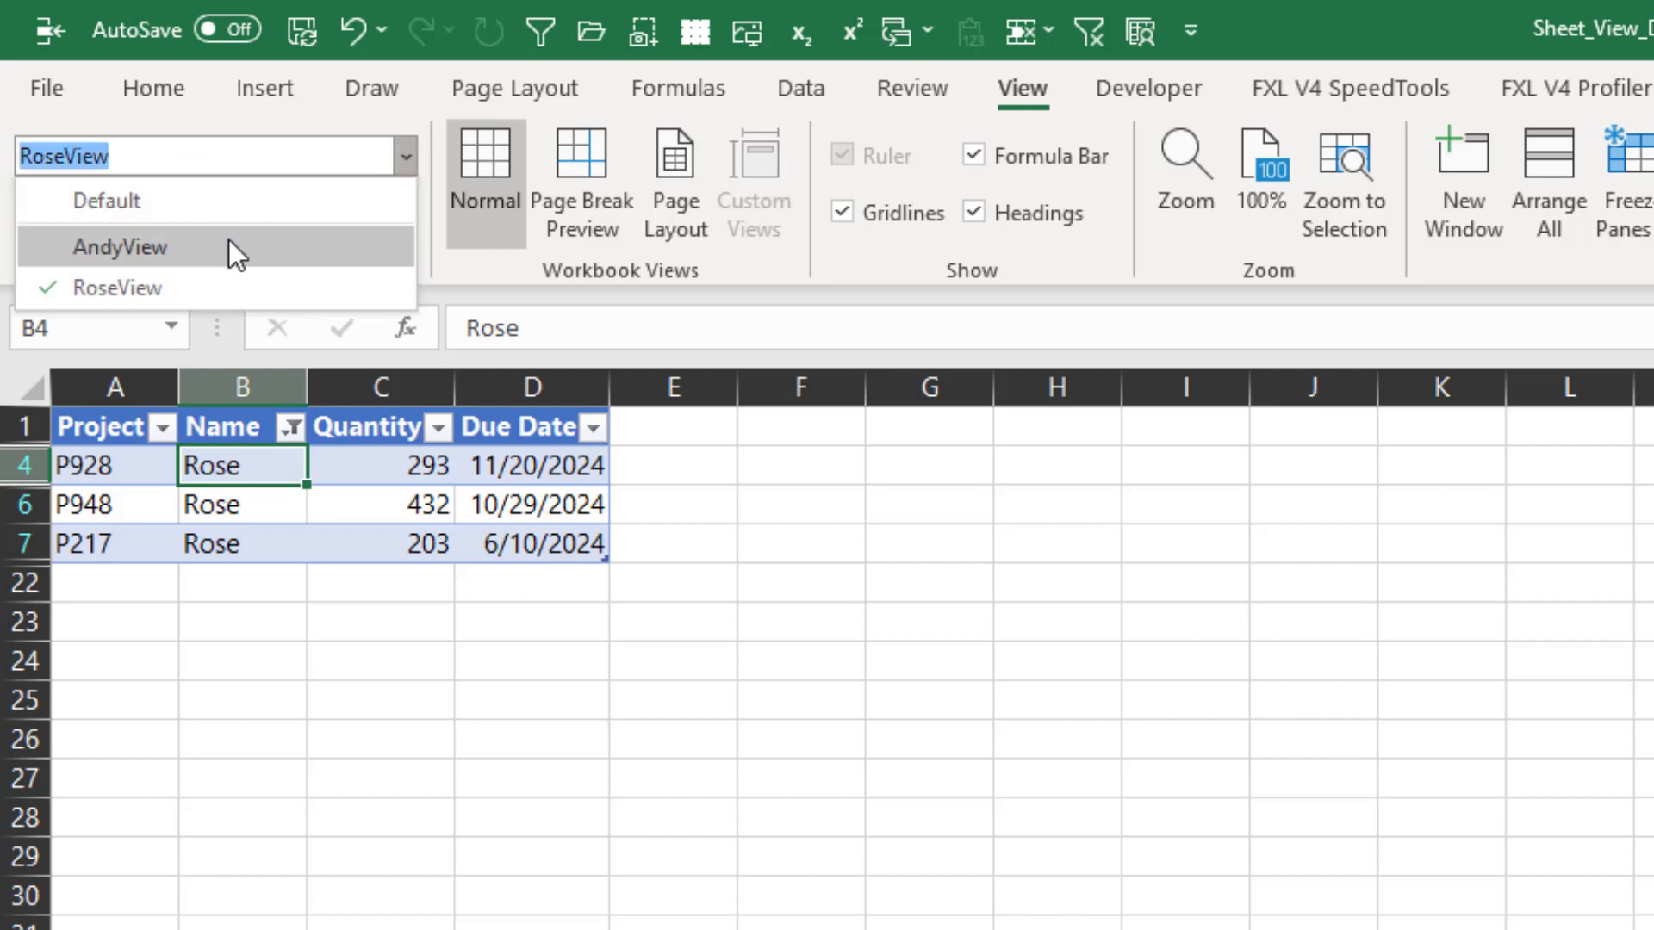
{"action": "left_click", "coordinate": [119, 246]}
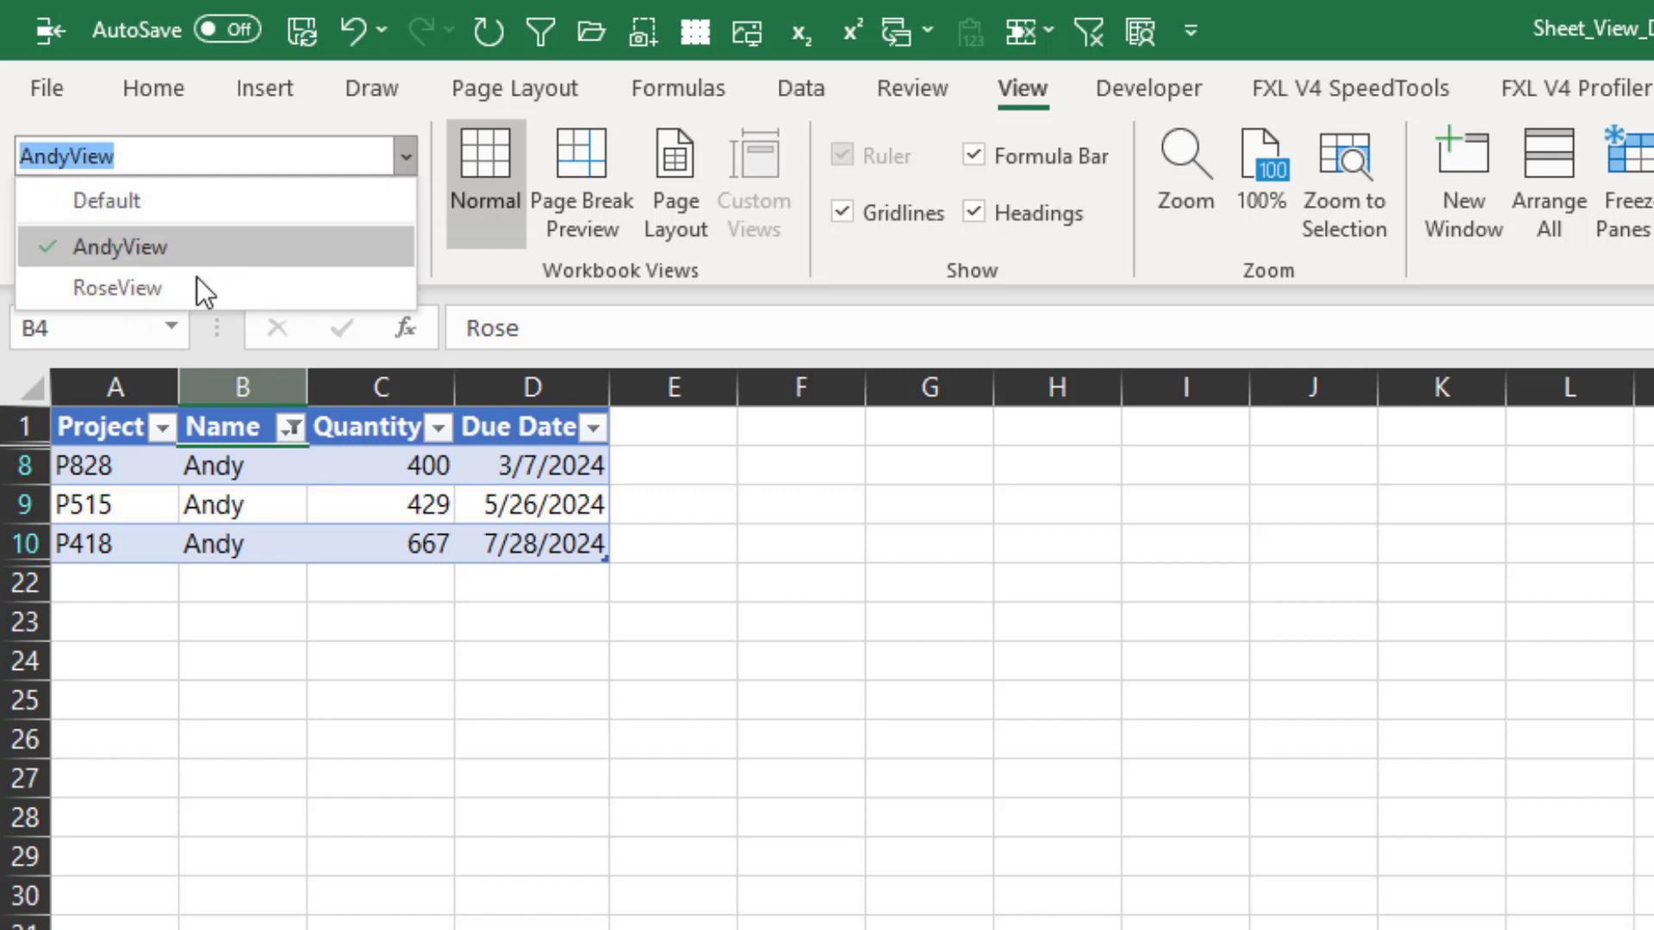
{"action": "left_click", "coordinate": [119, 287]}
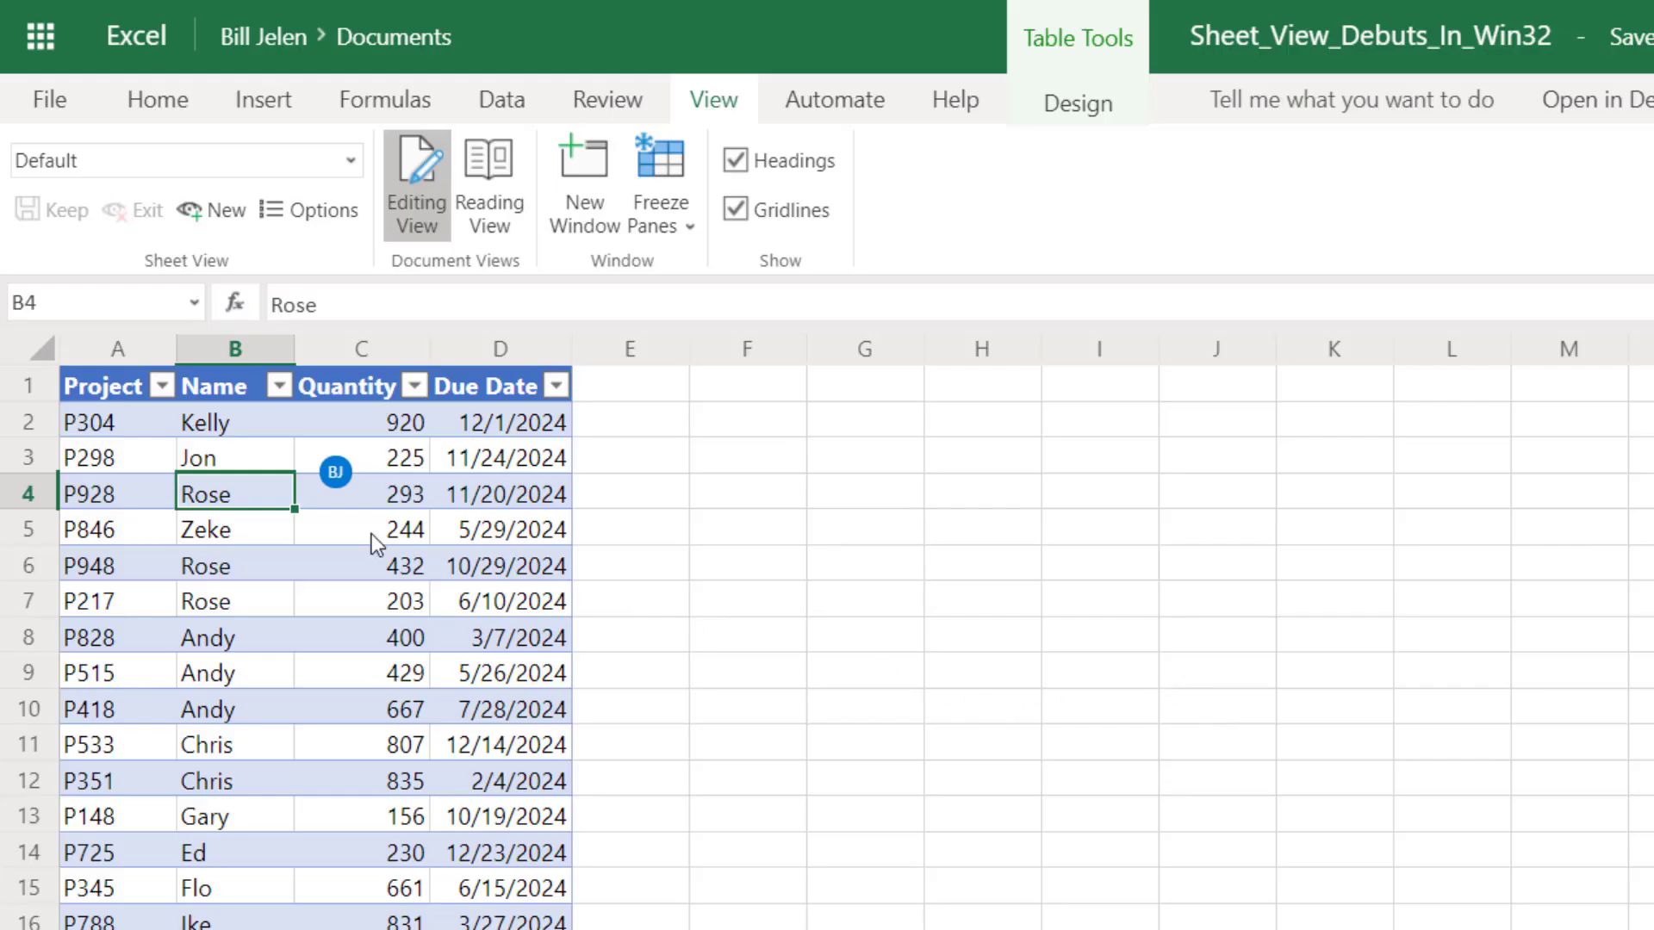
Open the Name column's full Filter list and start narrowing it to Zeke.
{"action": "left_click", "coordinate": [277, 385]}
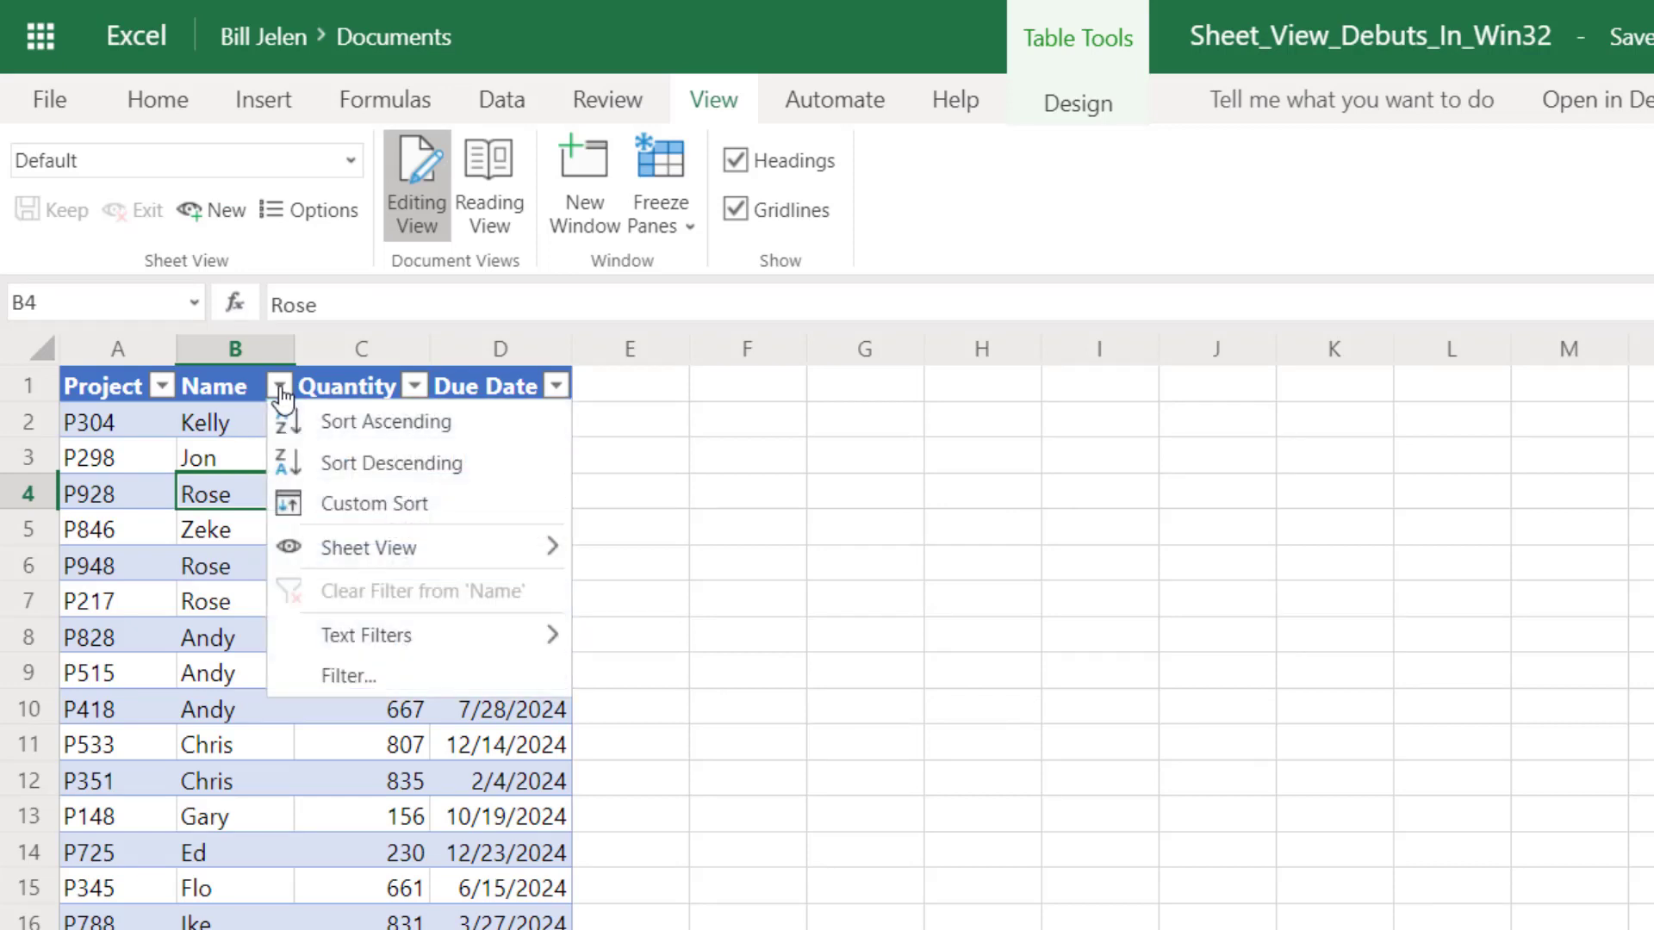
{"action": "mouse_move", "coordinate": [300, 421]}
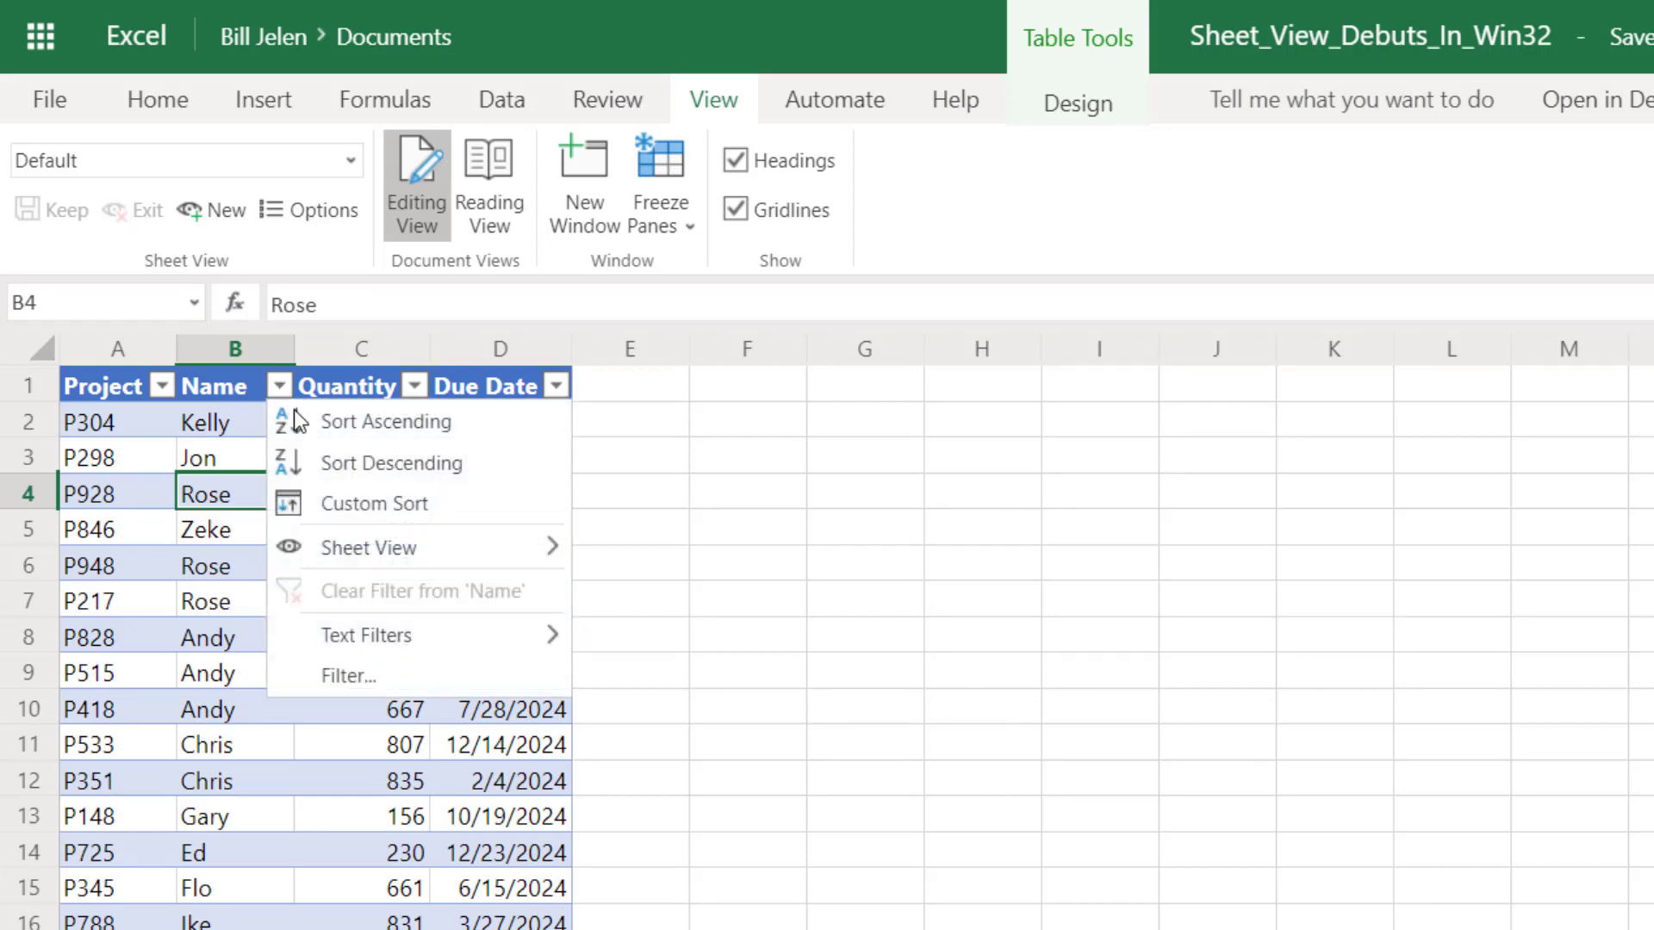
{"action": "left_click", "coordinate": [346, 675]}
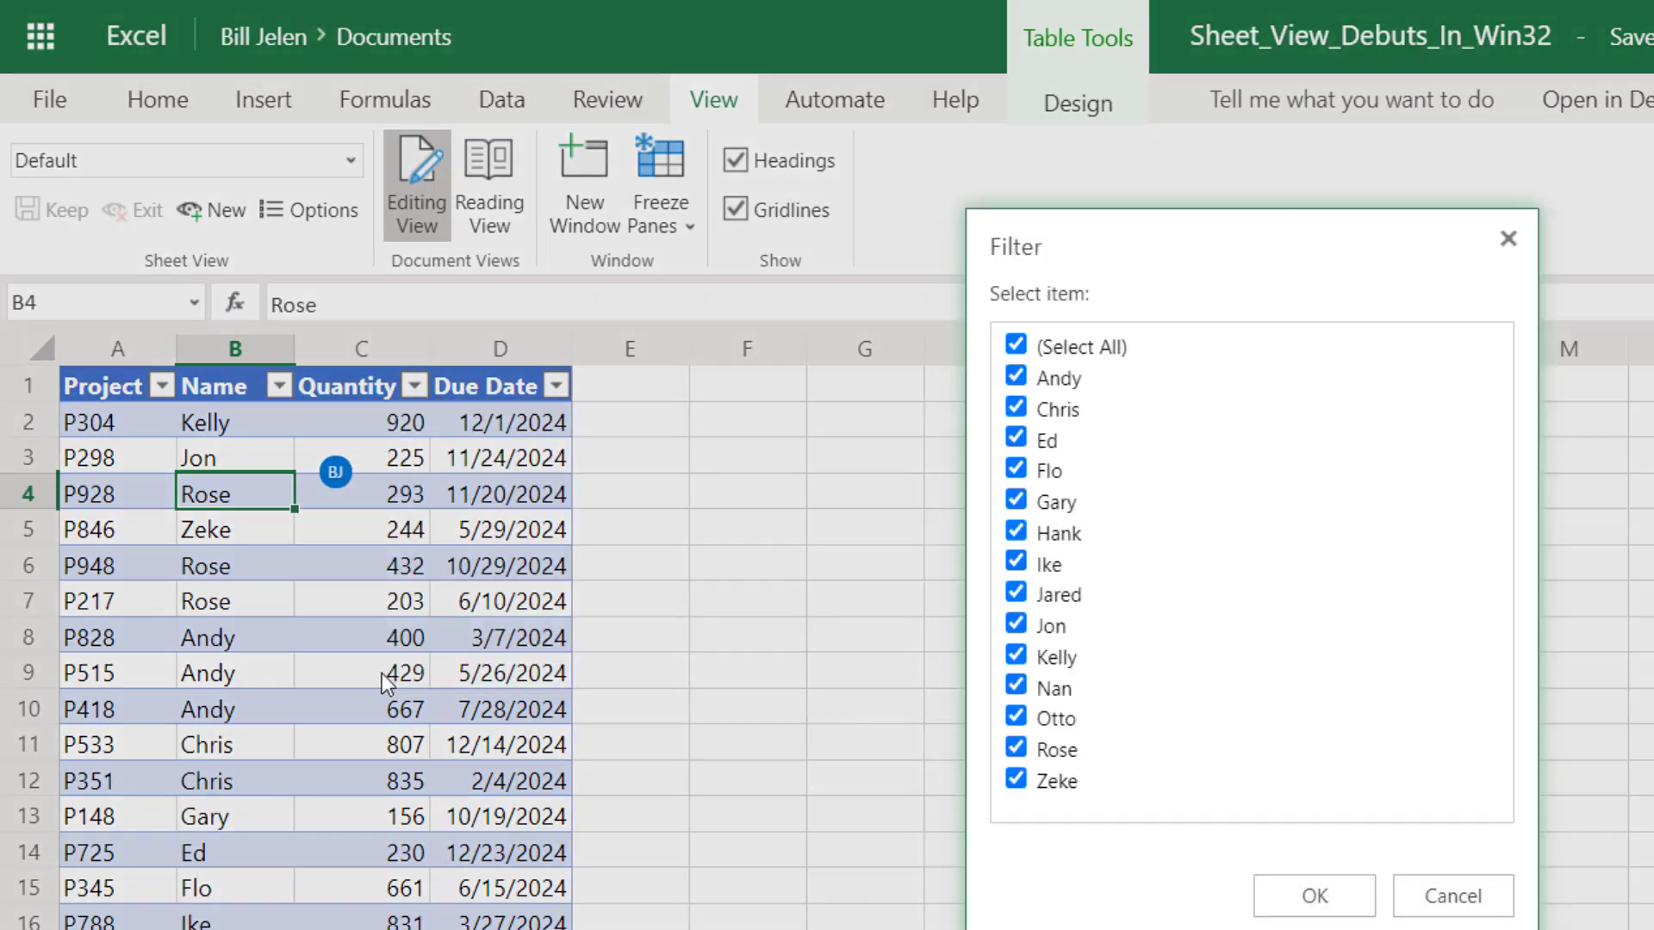
{"action": "left_click", "coordinate": [1015, 345]}
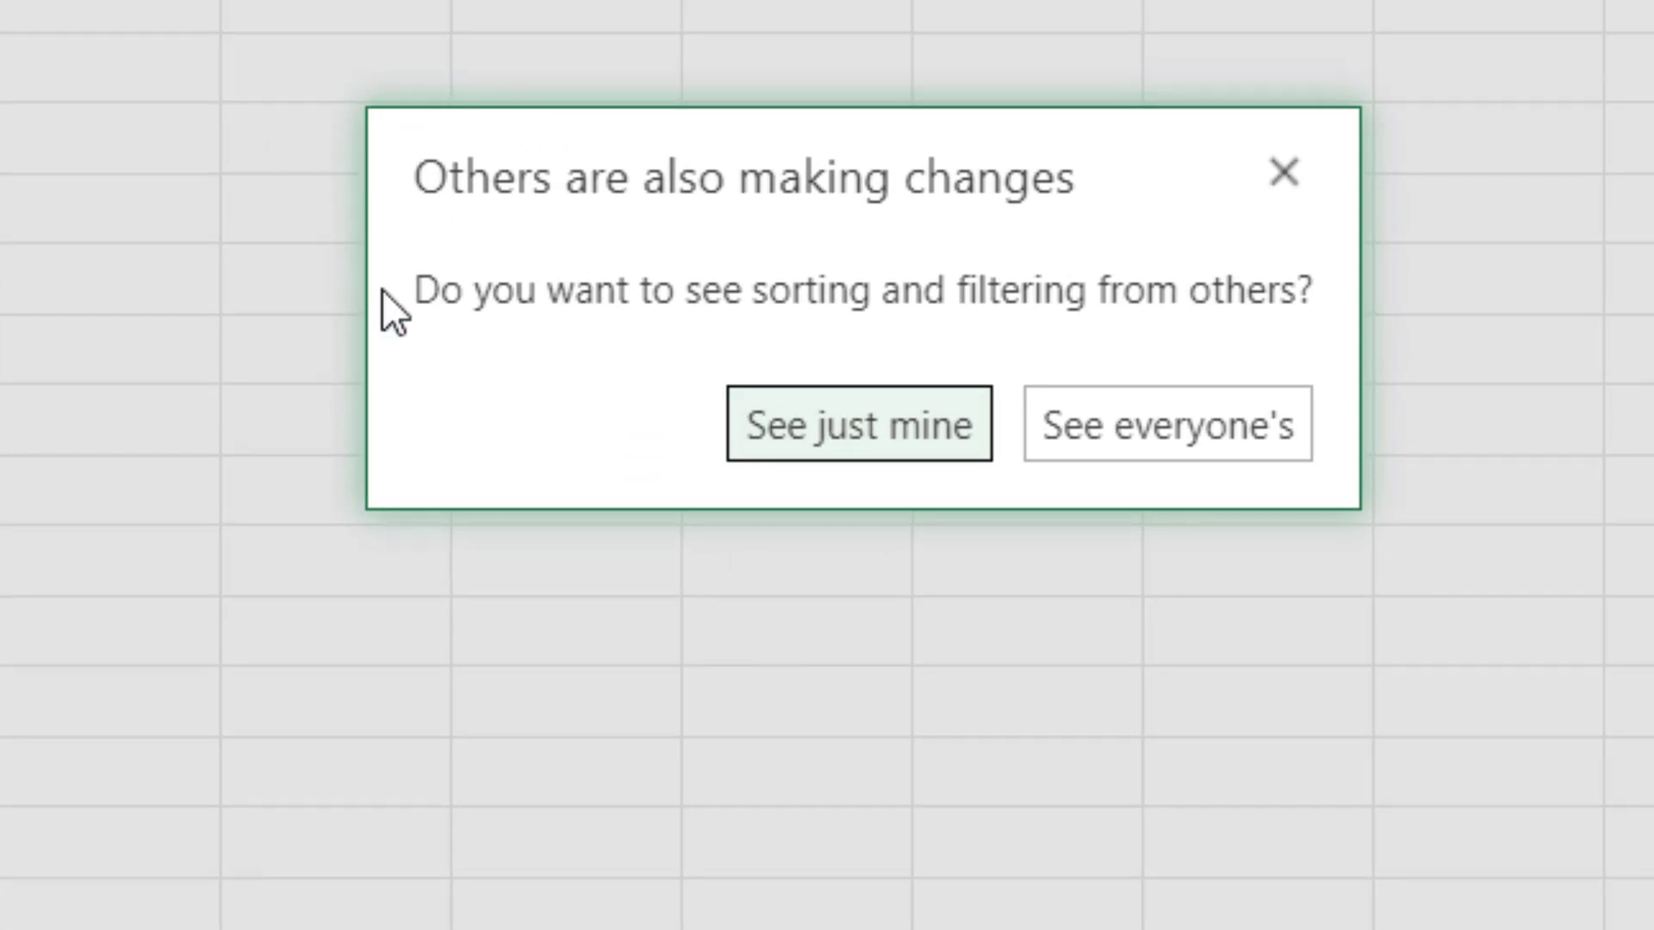
{"action": "mouse_move", "coordinate": [1072, 208]}
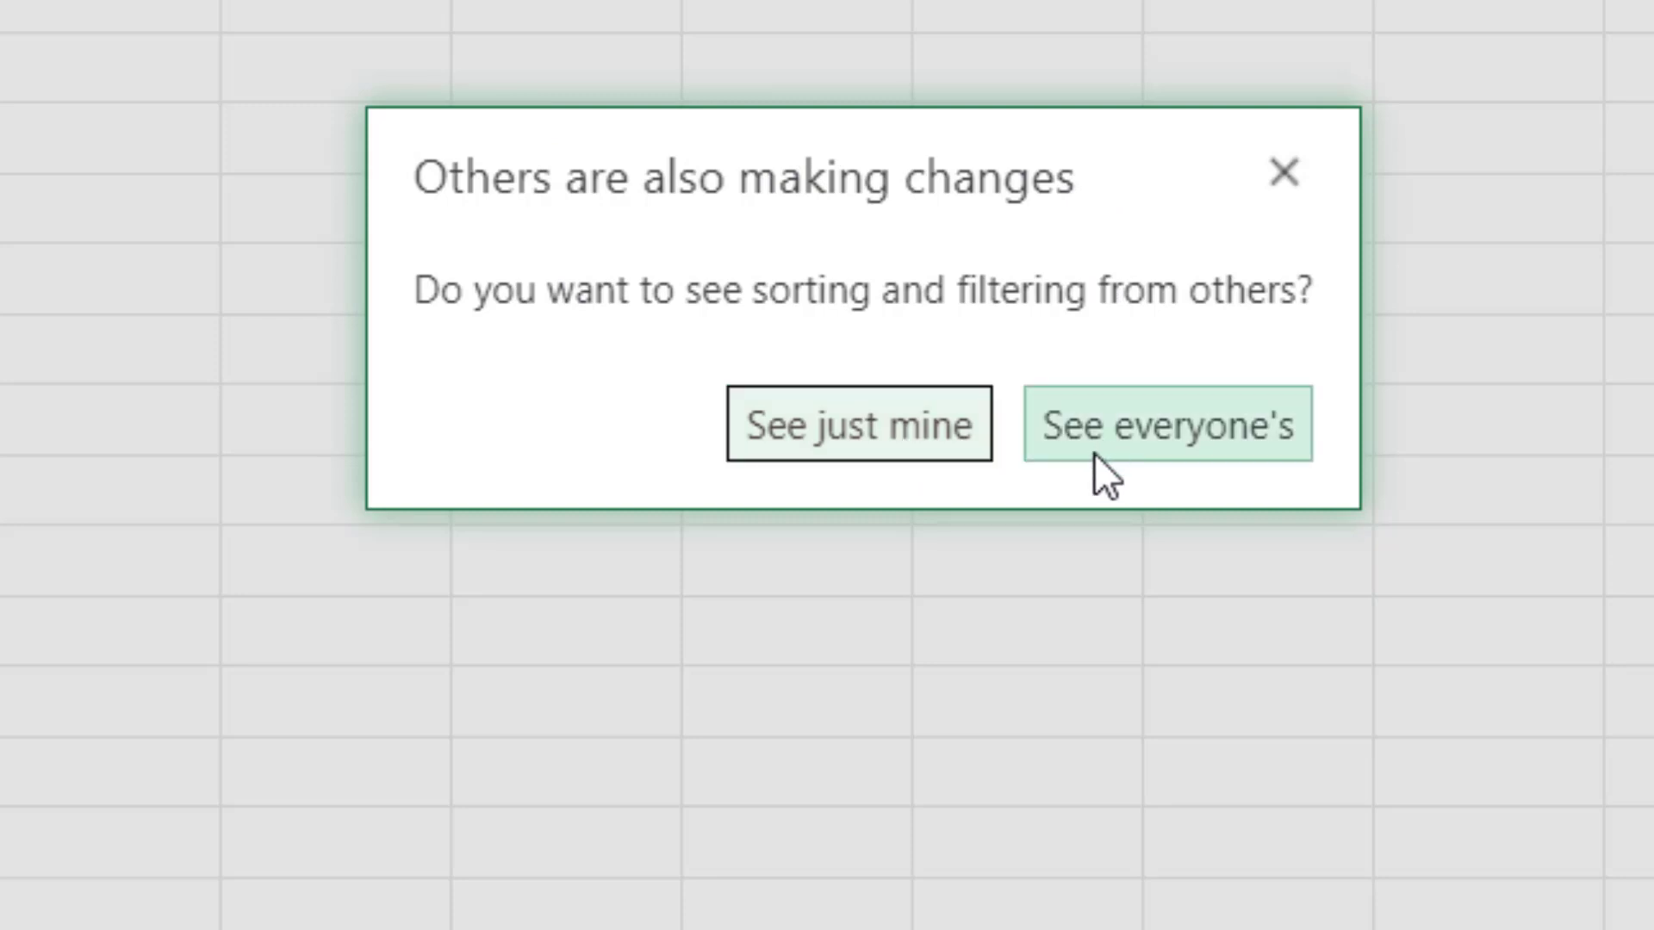
Choose See just mine to create a temporary sheet view.
{"action": "left_click", "coordinate": [1165, 425]}
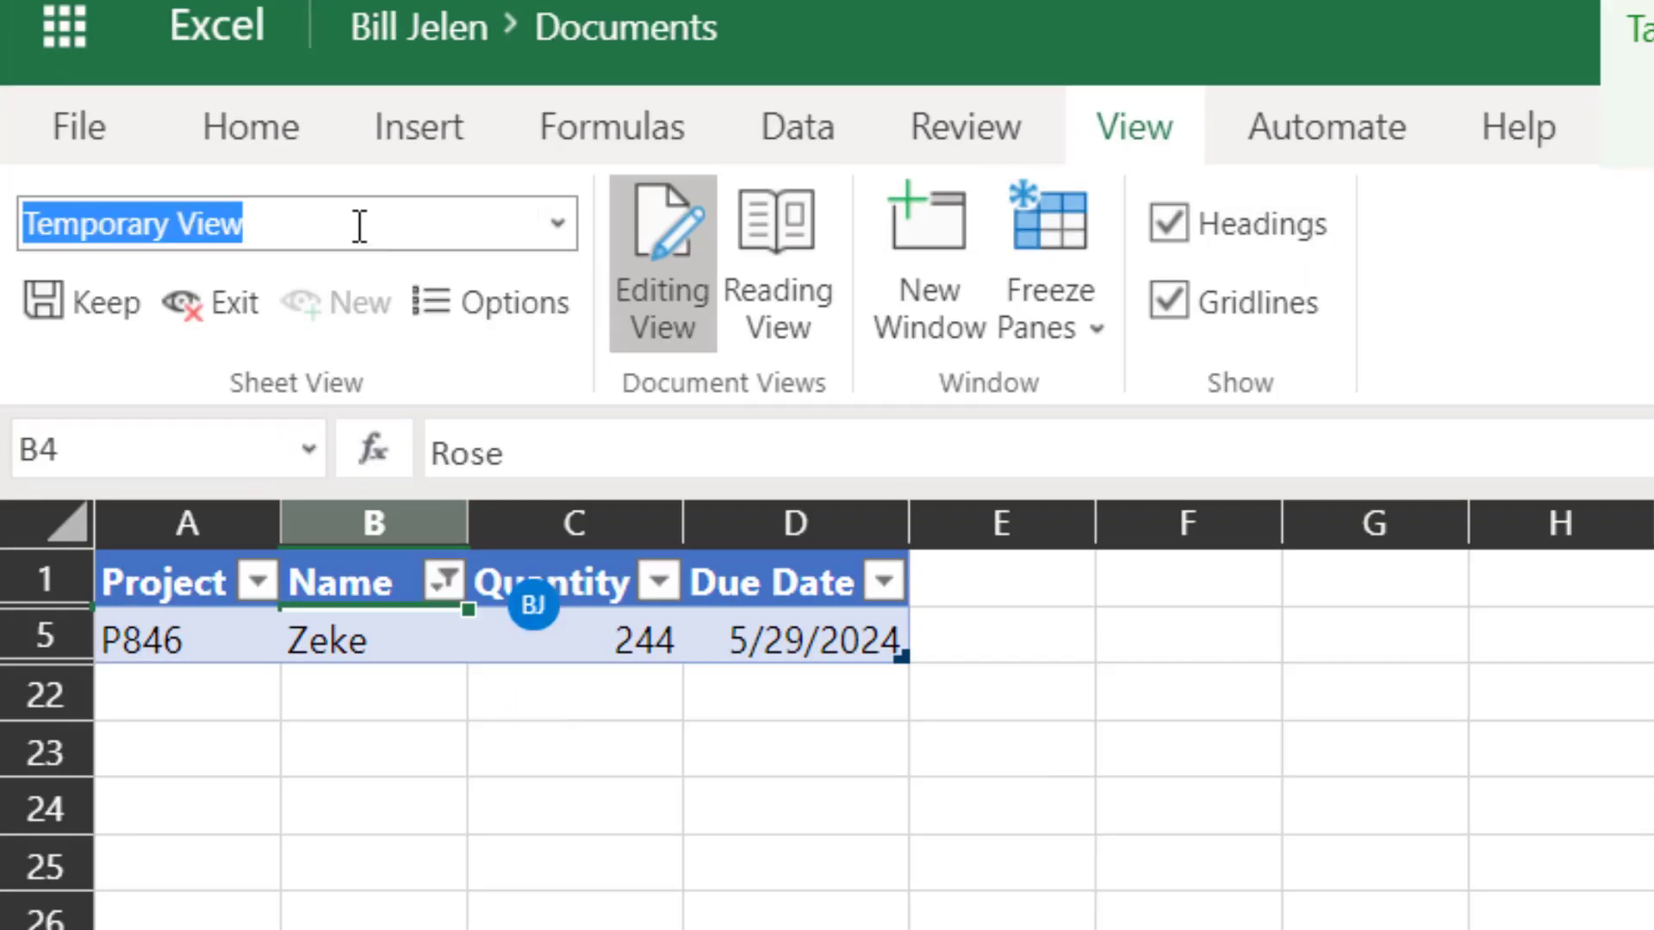
Rename the temporary view to ZekeOnly, then switch to the Default sheet view.
{"action": "type", "text": "ZekeOnly"}
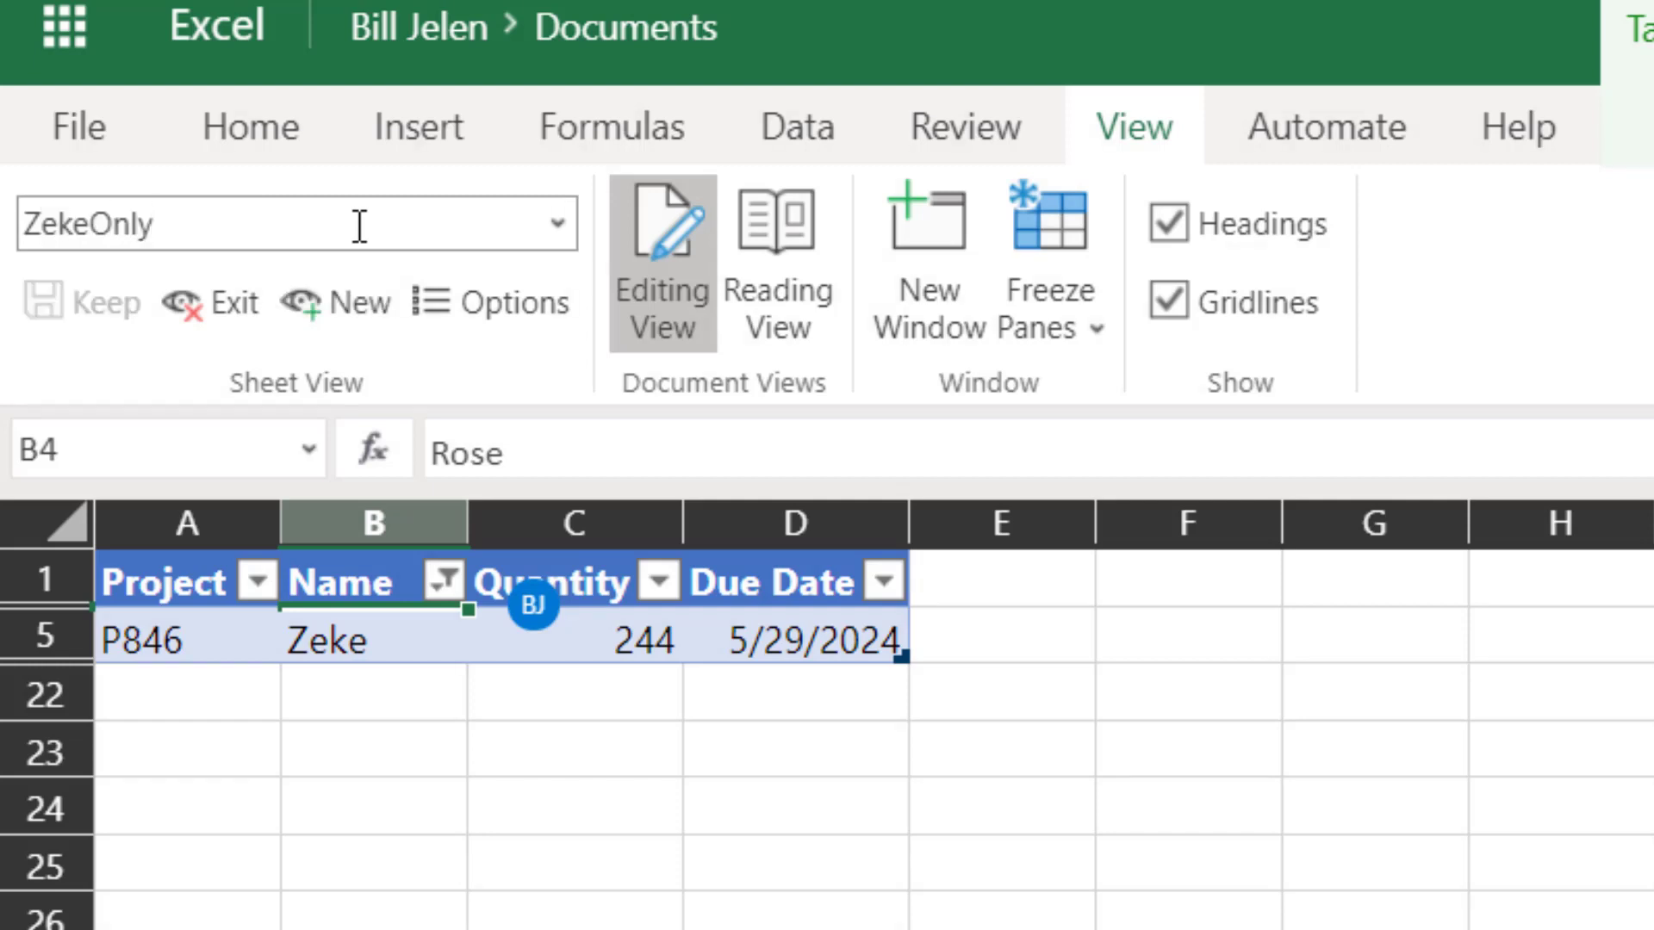
{"action": "mouse_move", "coordinate": [372, 310]}
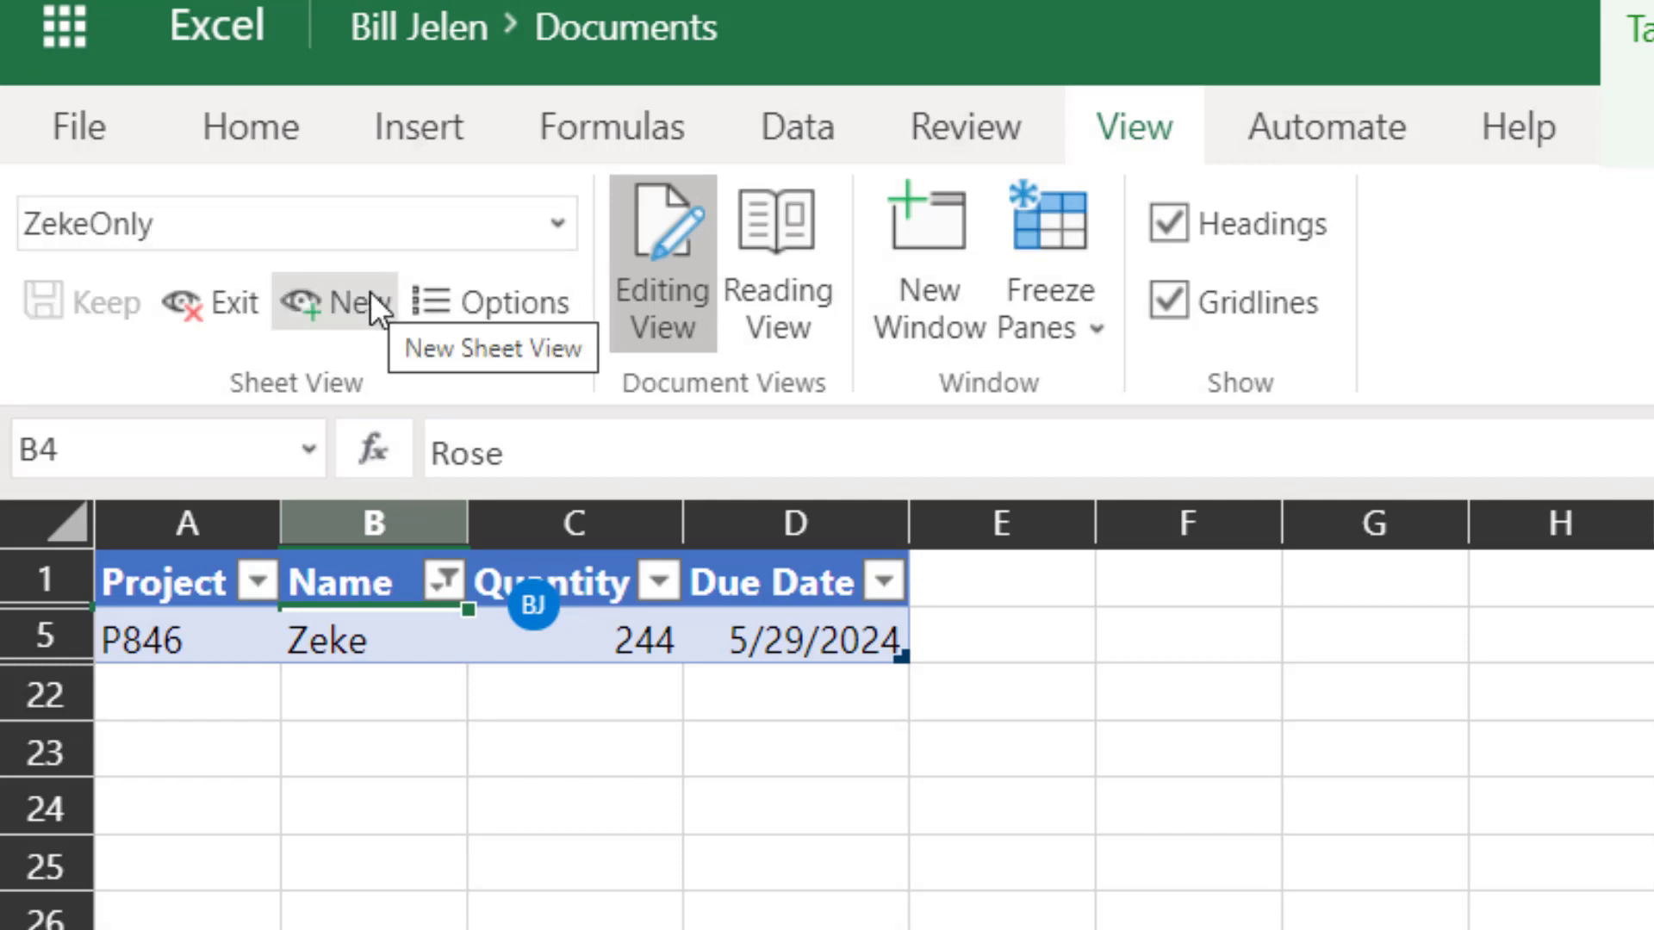
{"action": "left_click", "coordinate": [551, 222]}
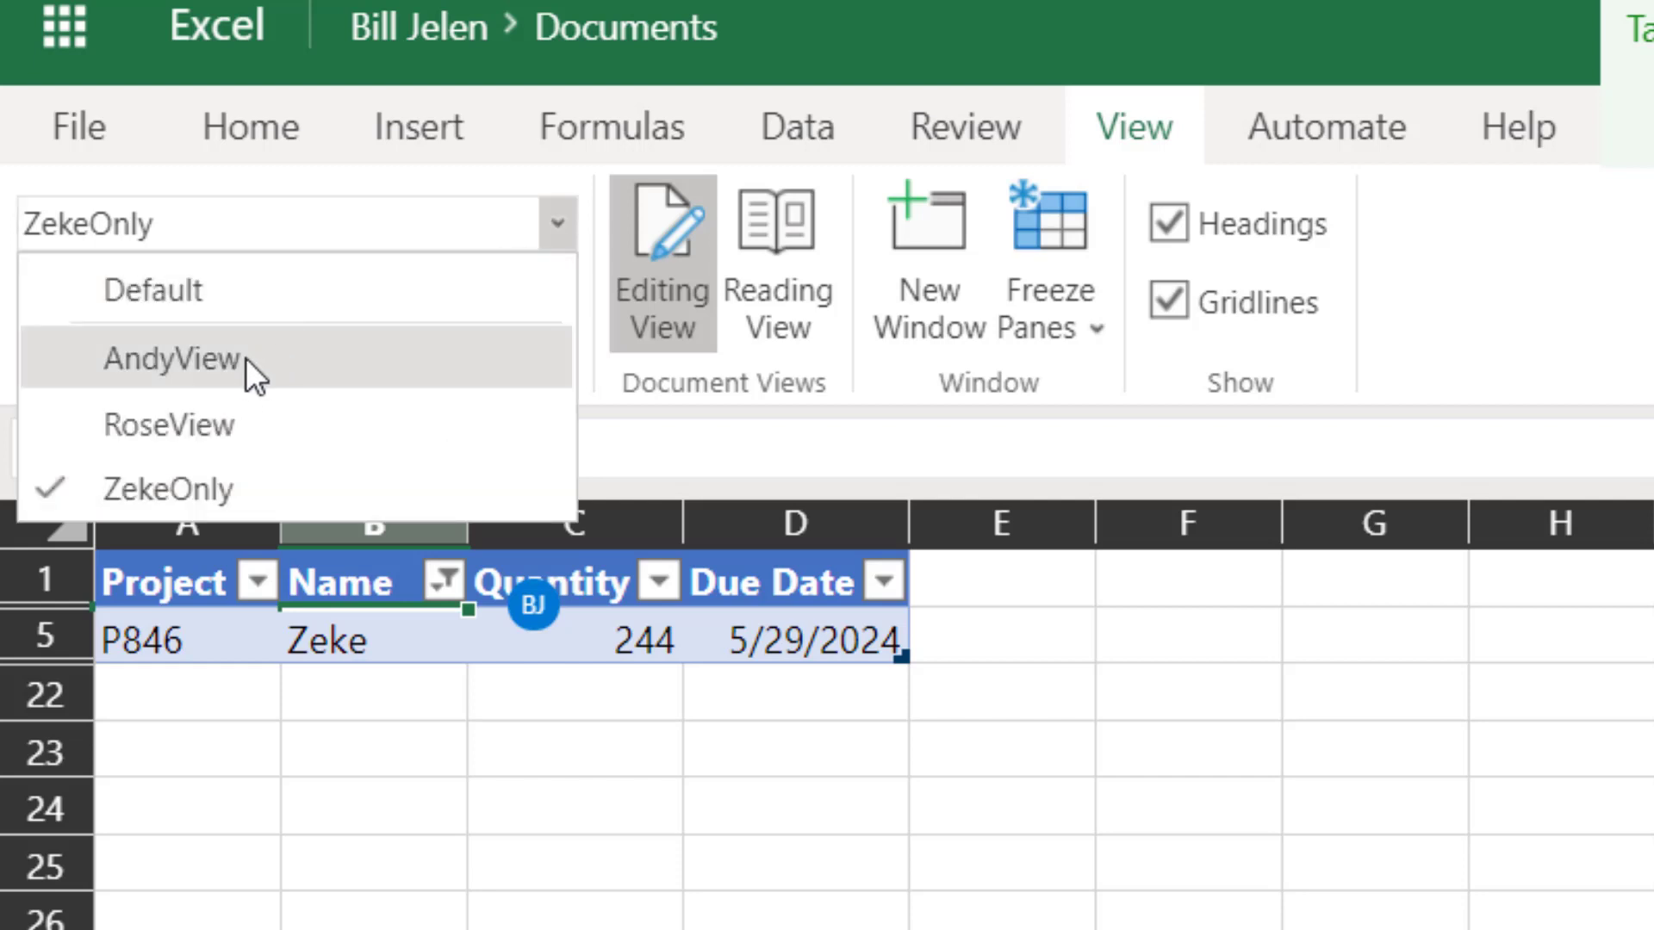
{"action": "left_click", "coordinate": [172, 358]}
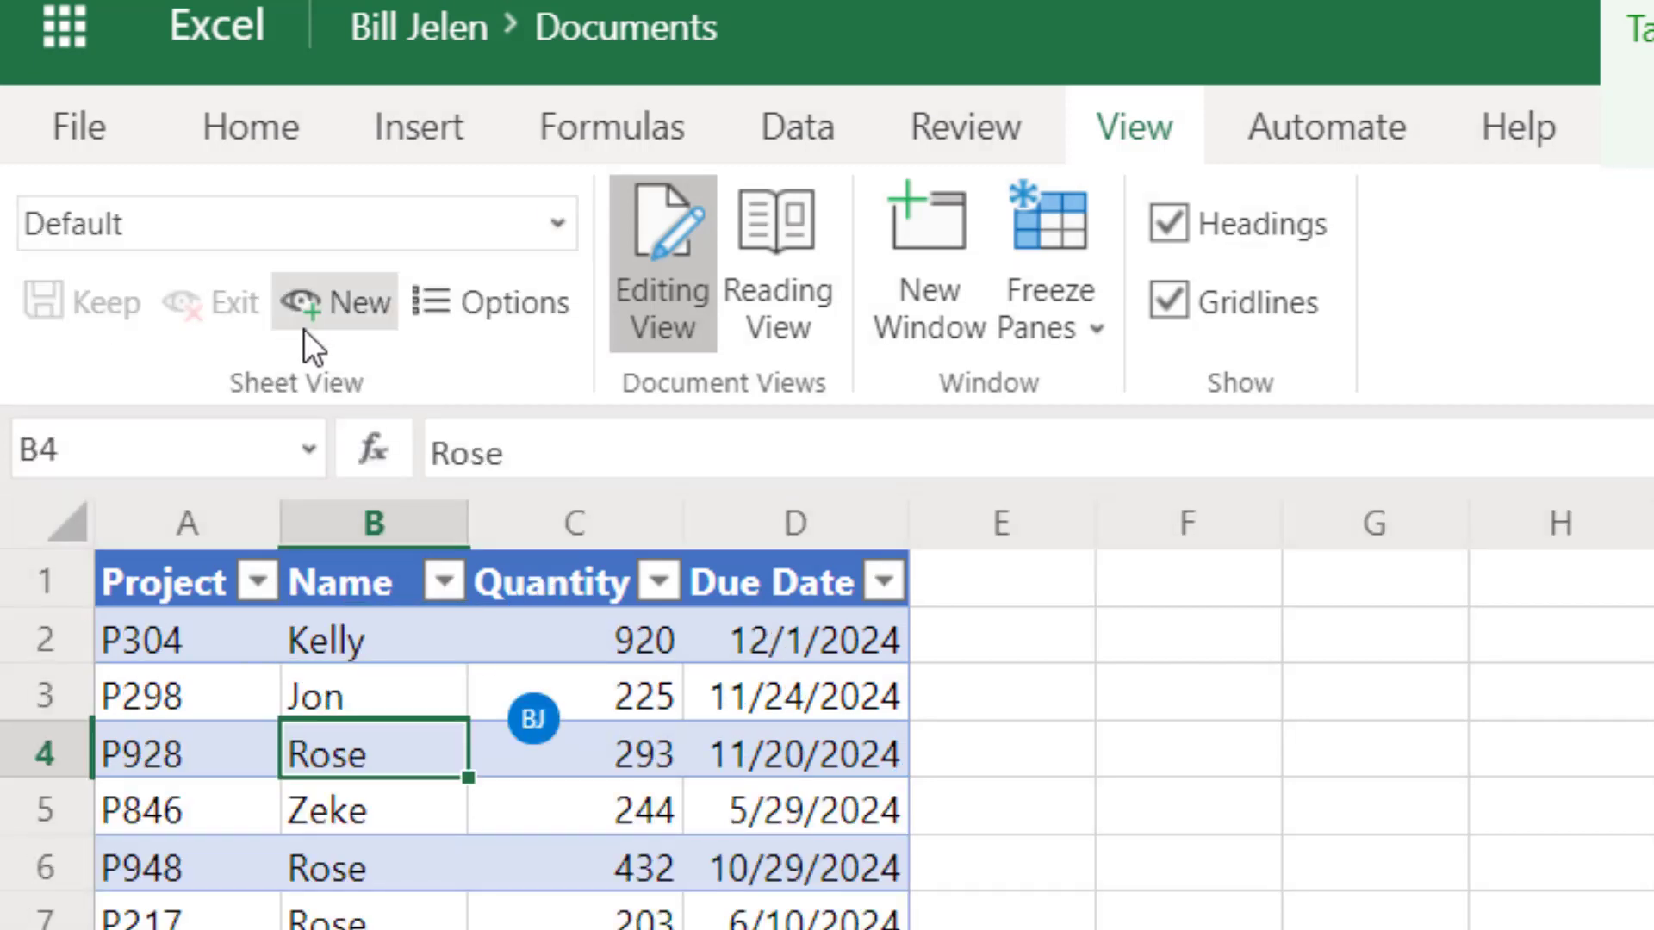
{"action": "scroll", "scroll_direction": "down", "scroll_amount": 3}
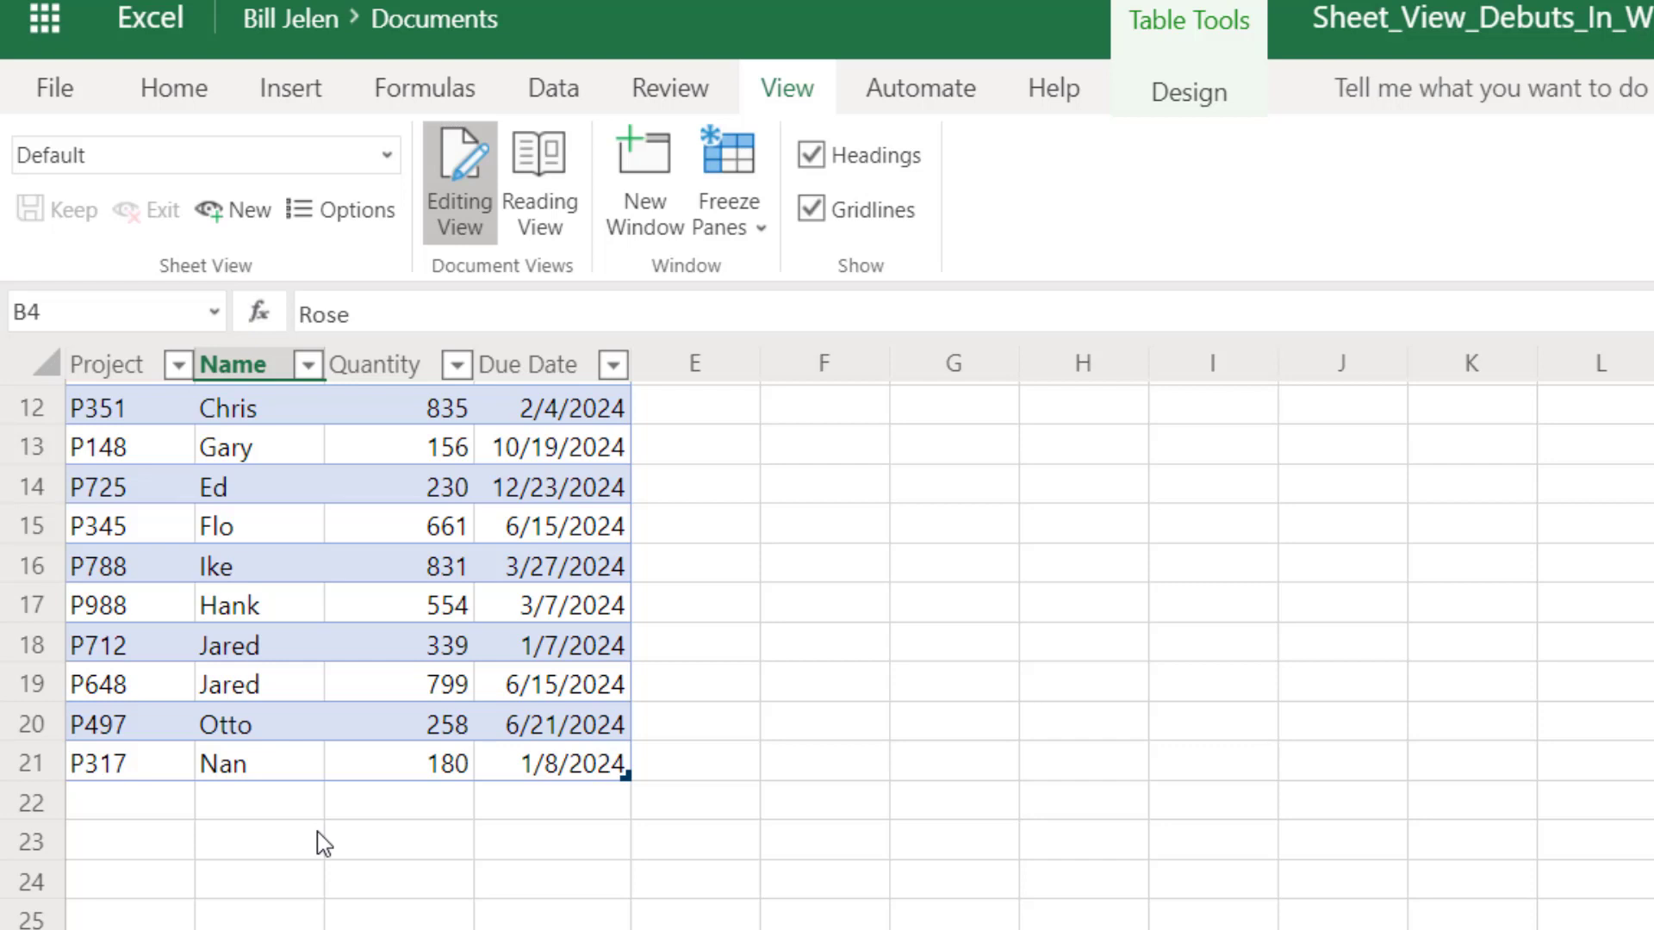
{"action": "mouse_move", "coordinate": [499, 784]}
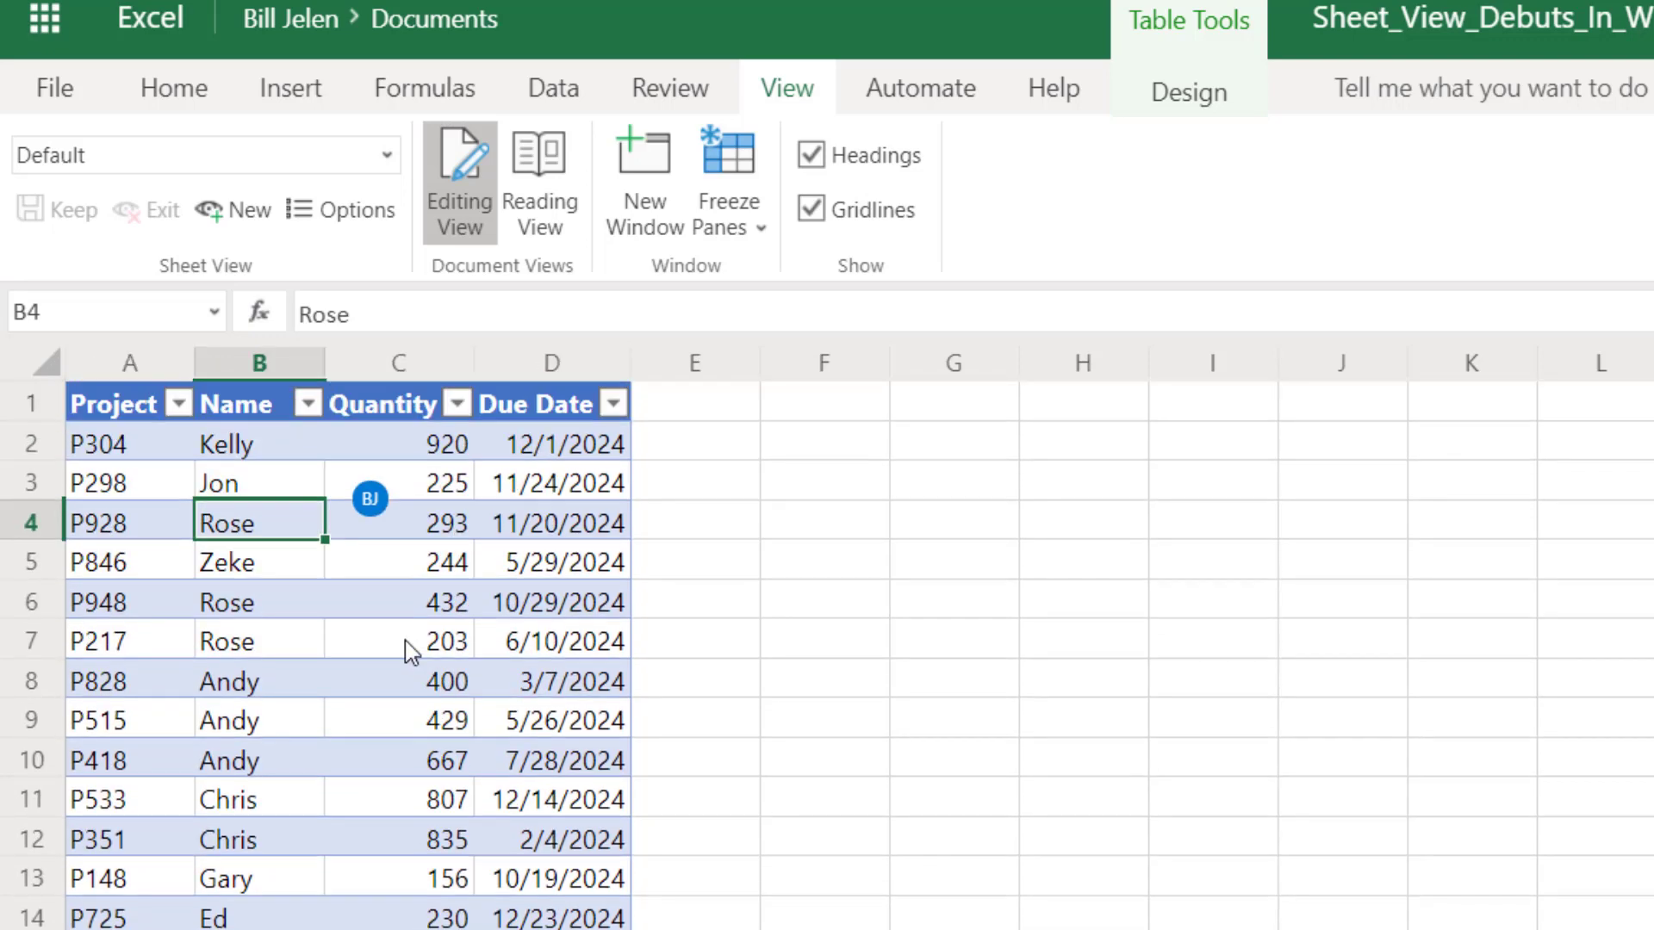
{"action": "mouse_move", "coordinate": [408, 642]}
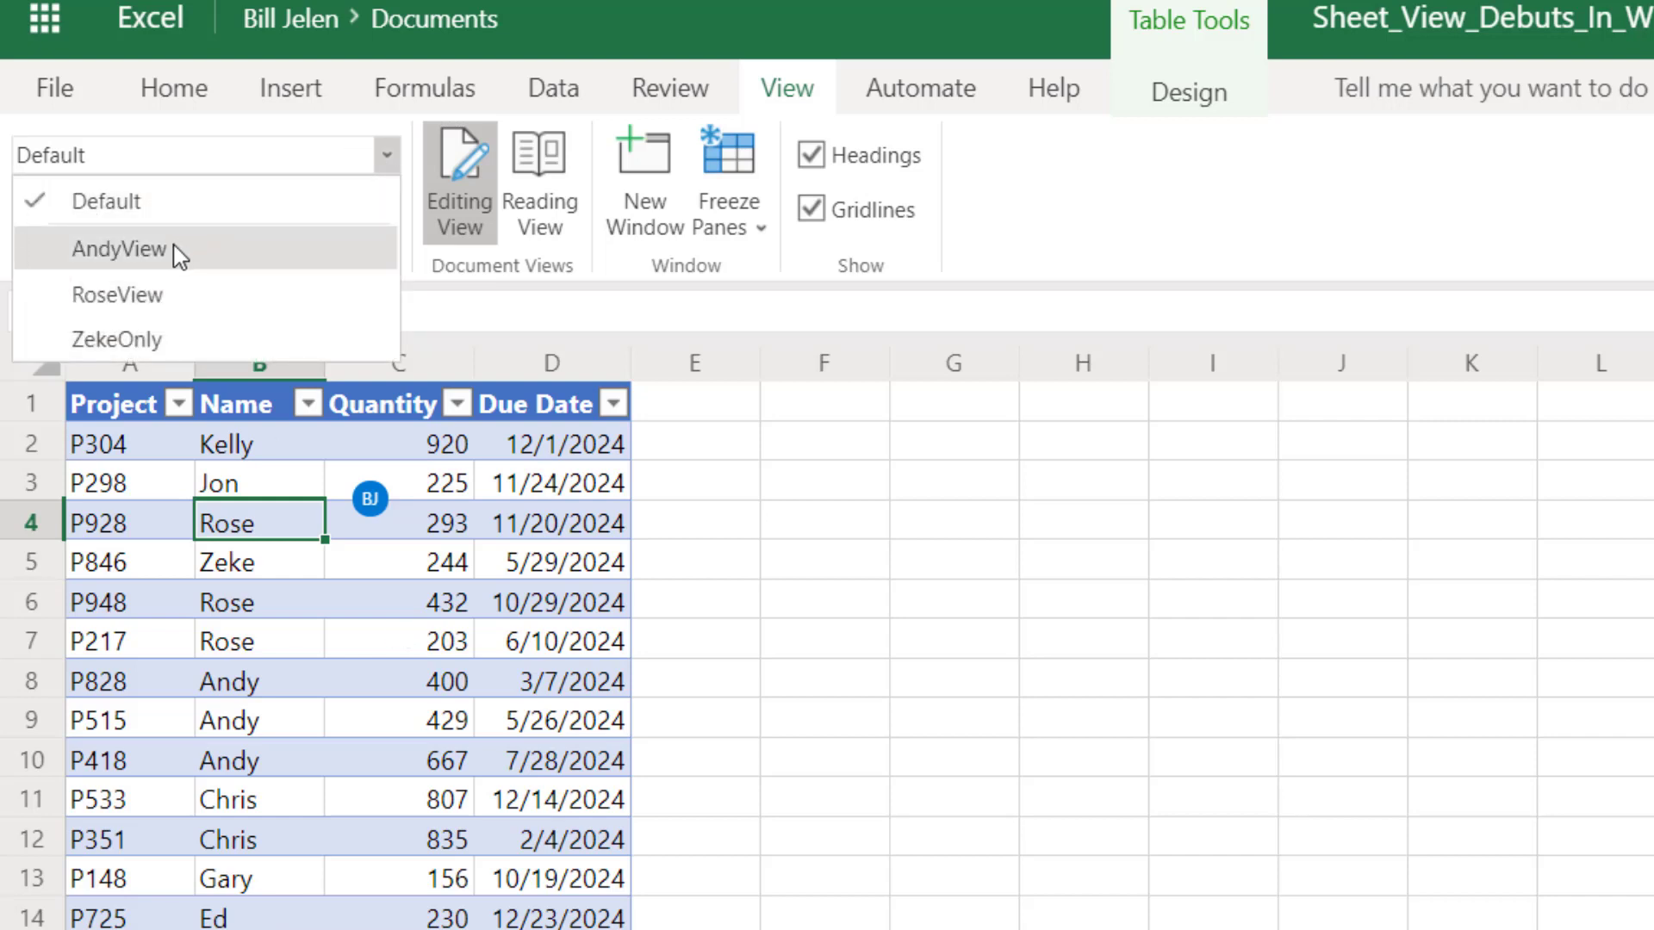
Switch to AndyView and sort Andy's projects by Quantity in descending order.
{"action": "left_click", "coordinate": [112, 249]}
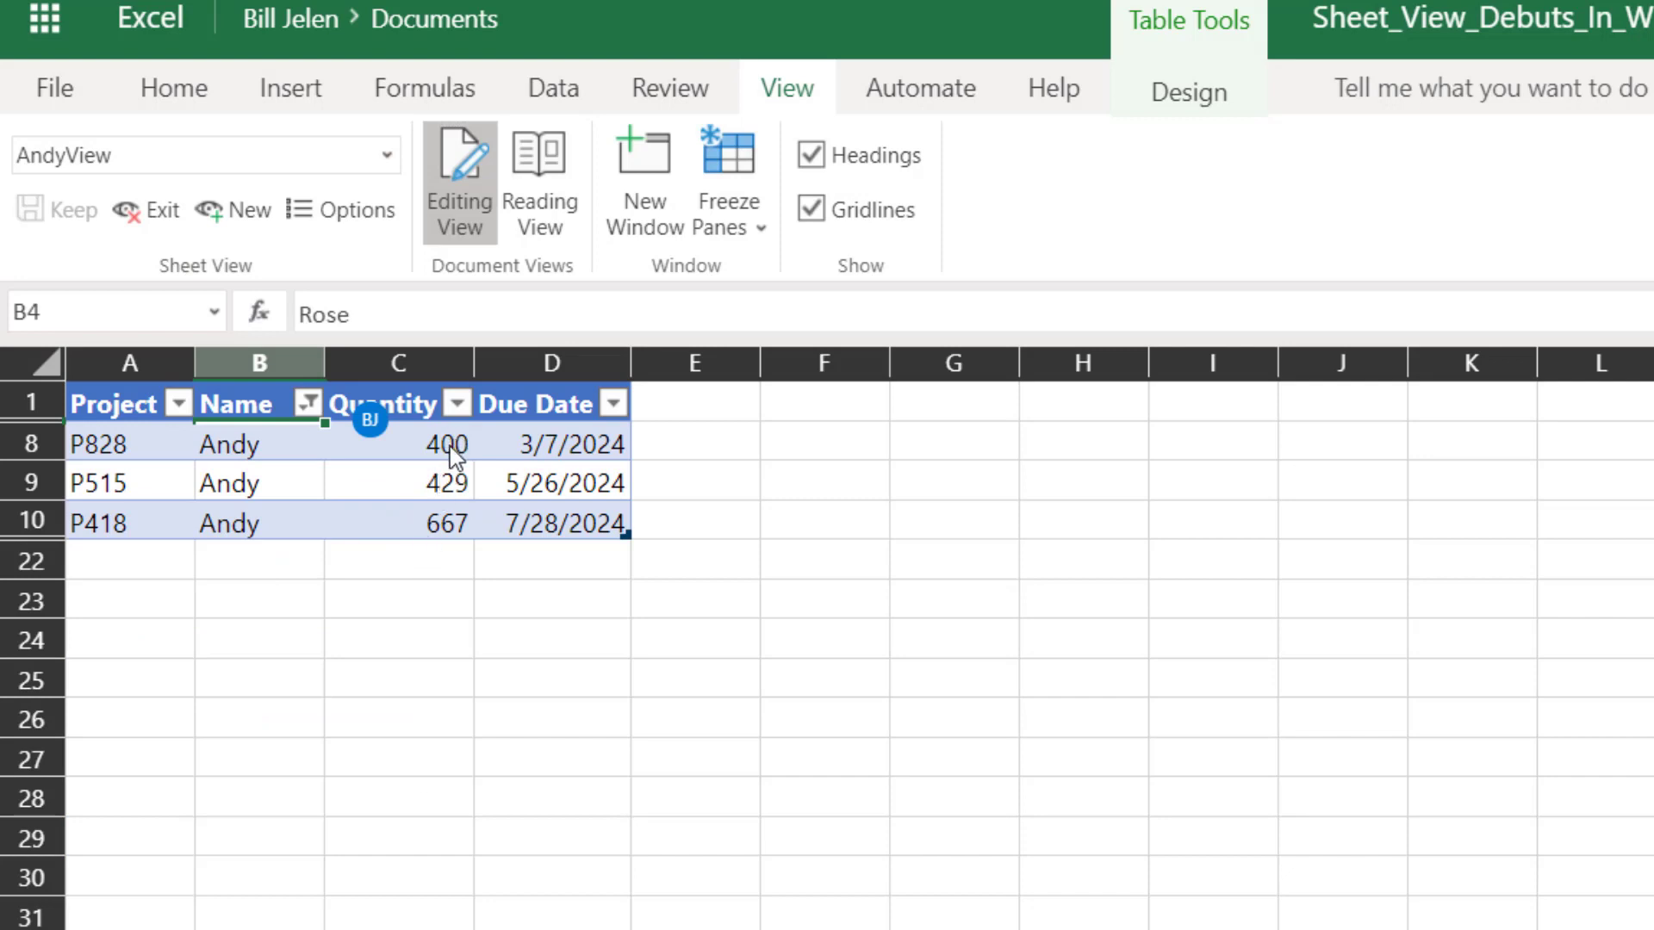
{"action": "left_click", "coordinate": [455, 403]}
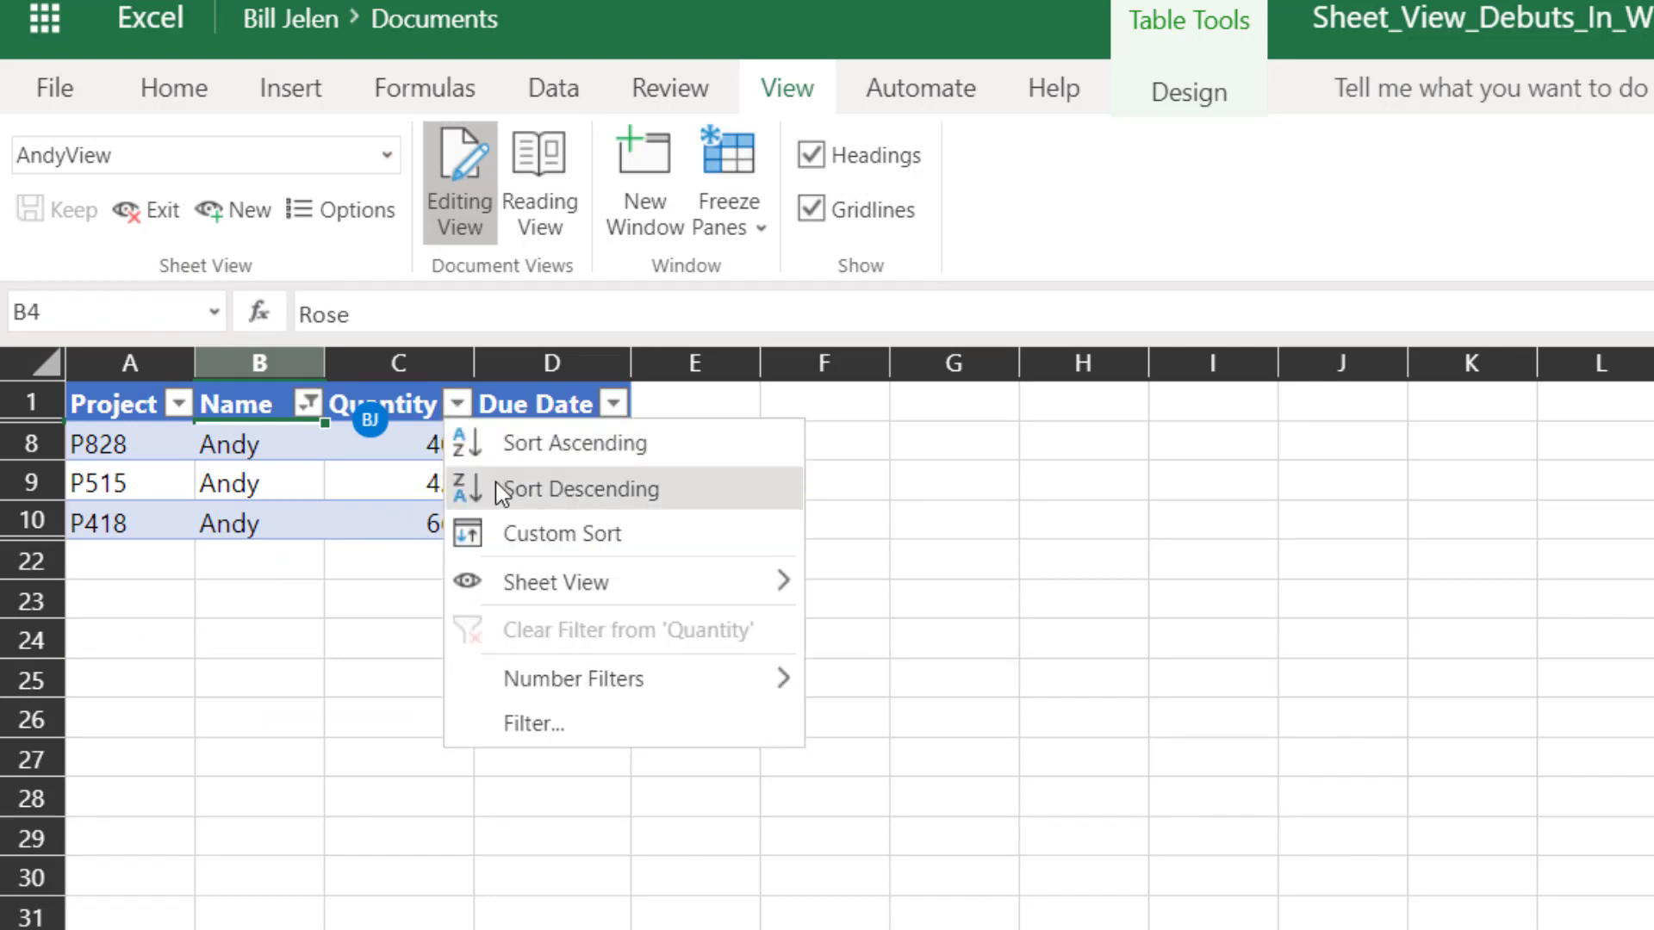
{"action": "left_click", "coordinate": [579, 489]}
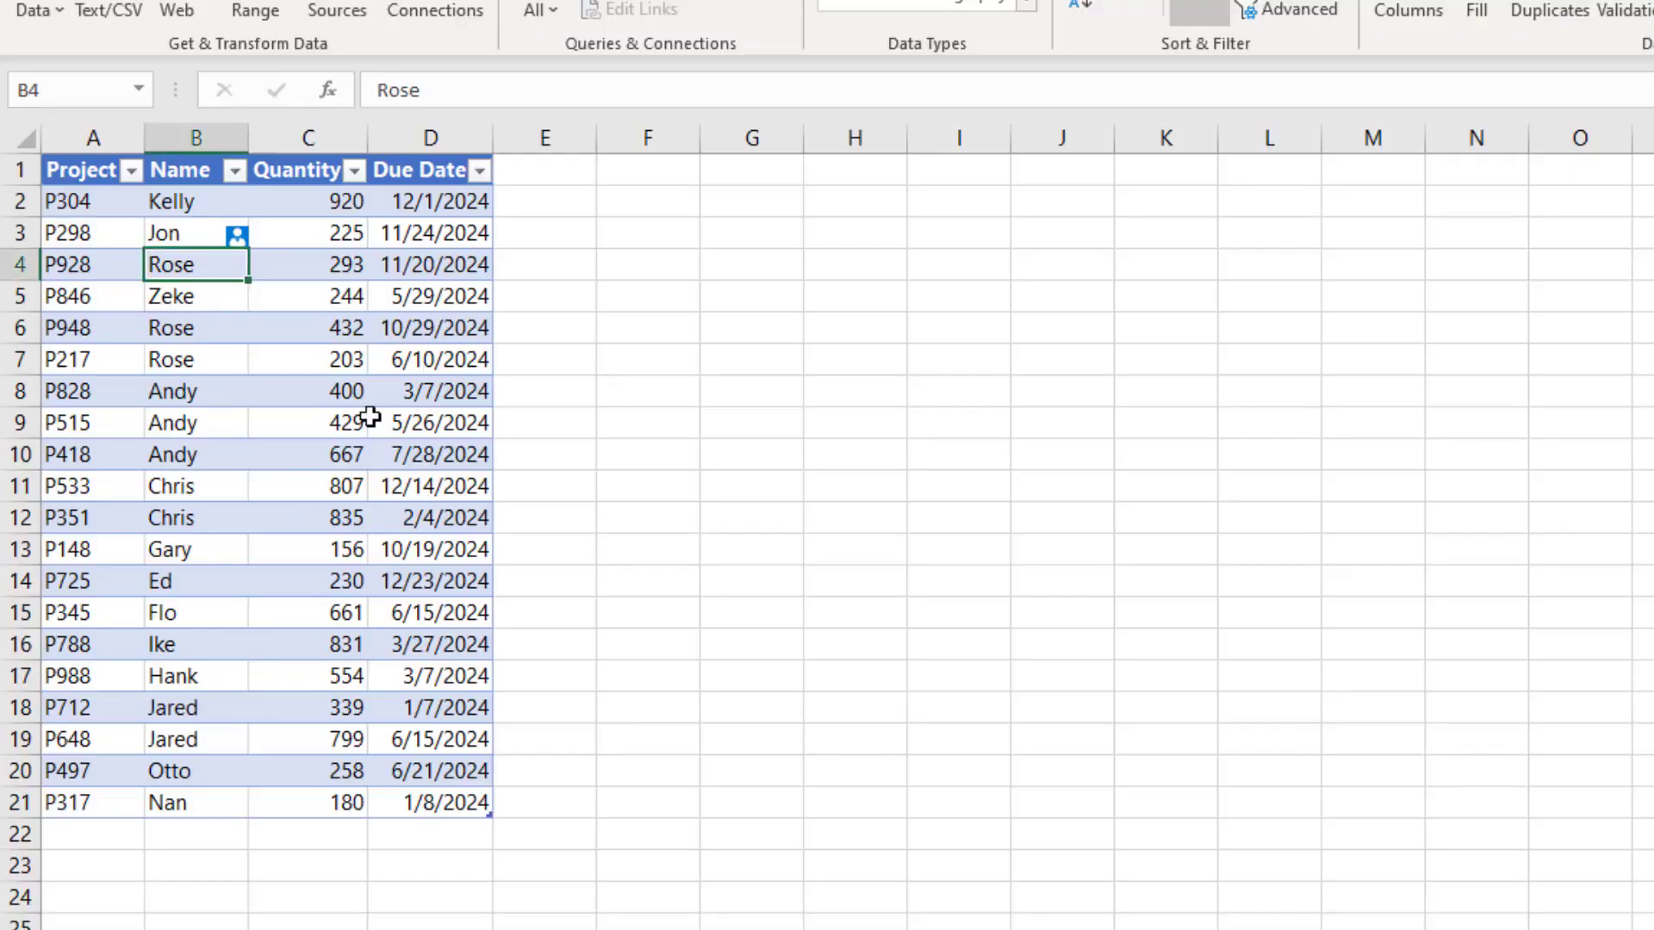
{"action": "mouse_move", "coordinate": [196, 392]}
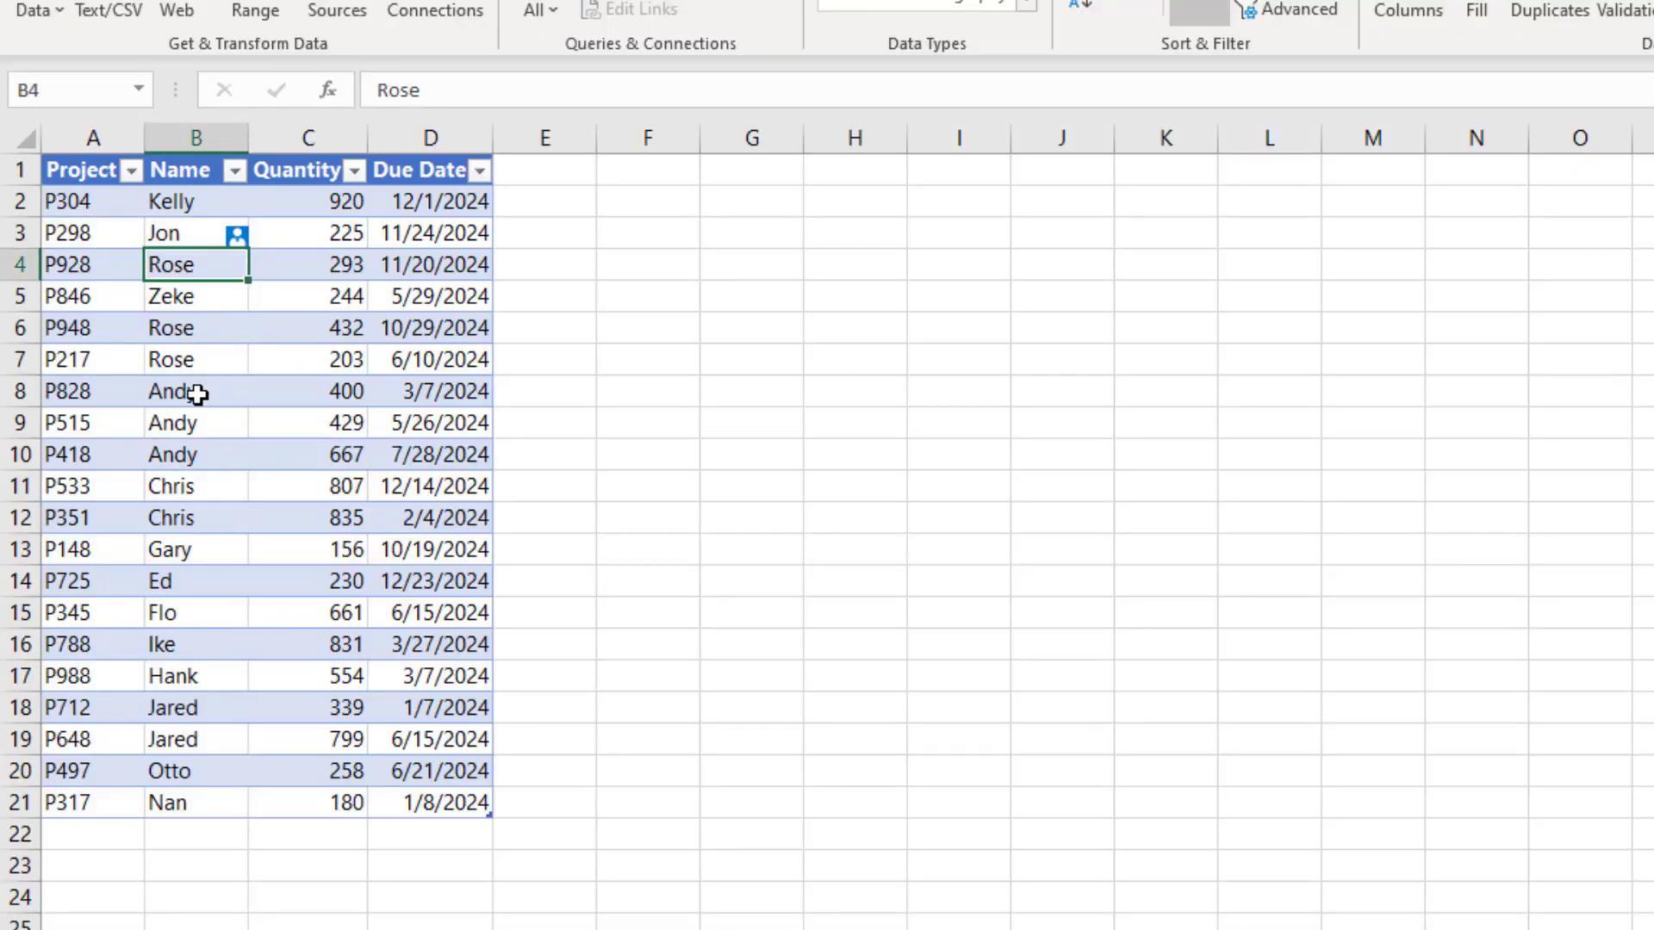
{"action": "mouse_move", "coordinate": [360, 683]}
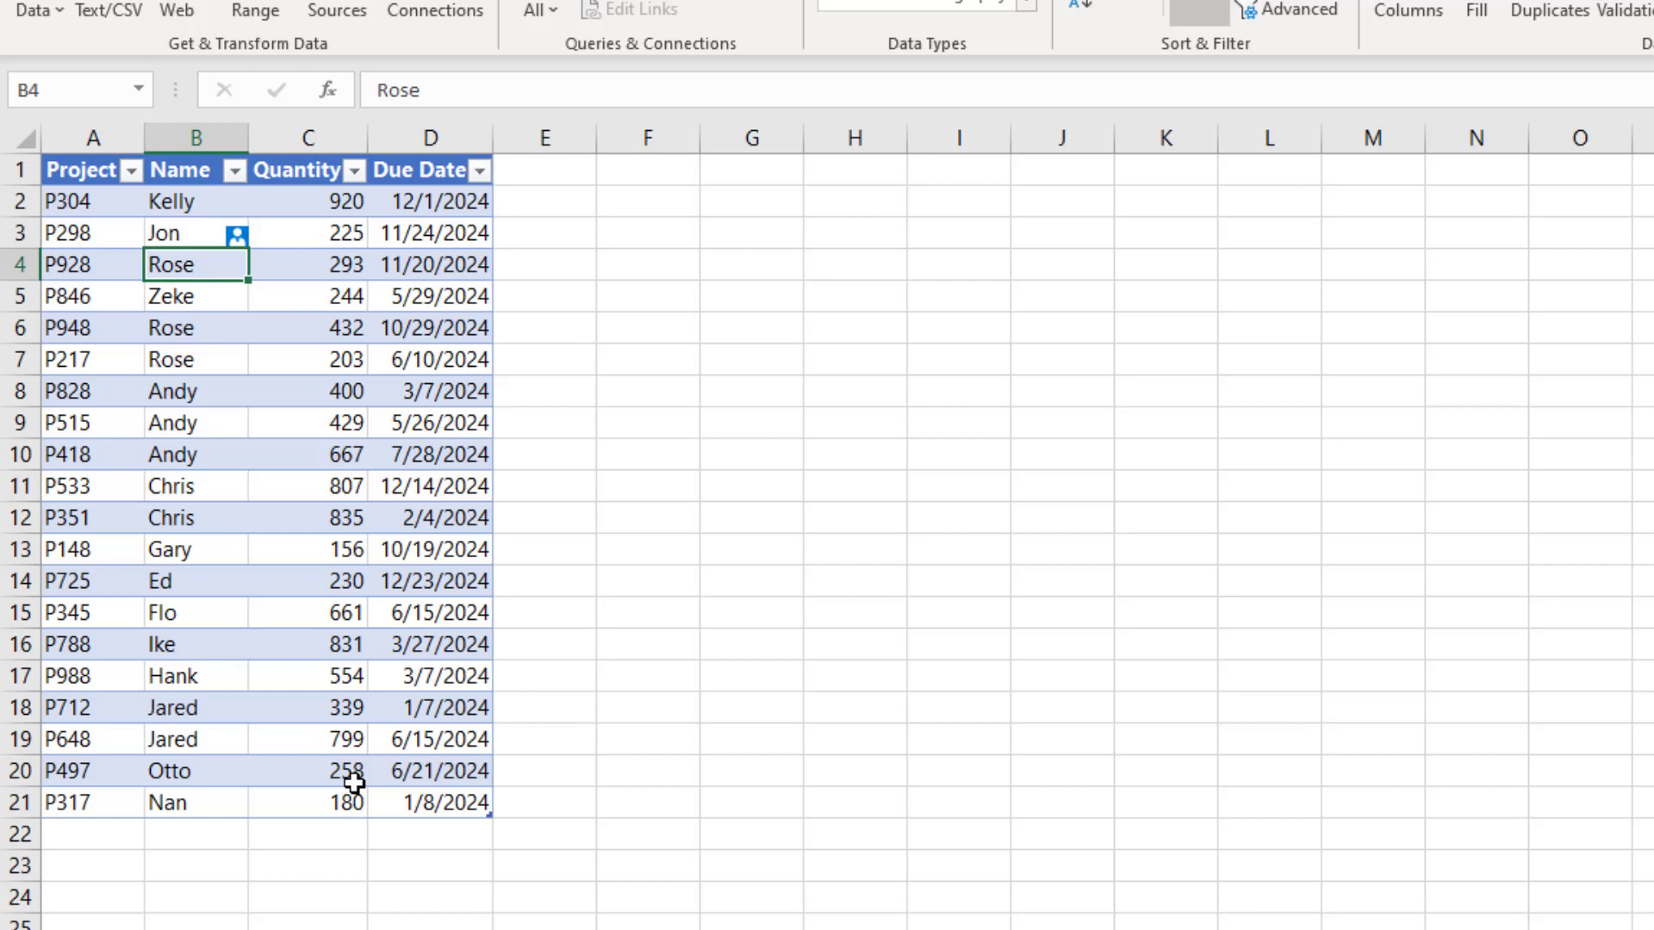
{"action": "mouse_move", "coordinate": [365, 708]}
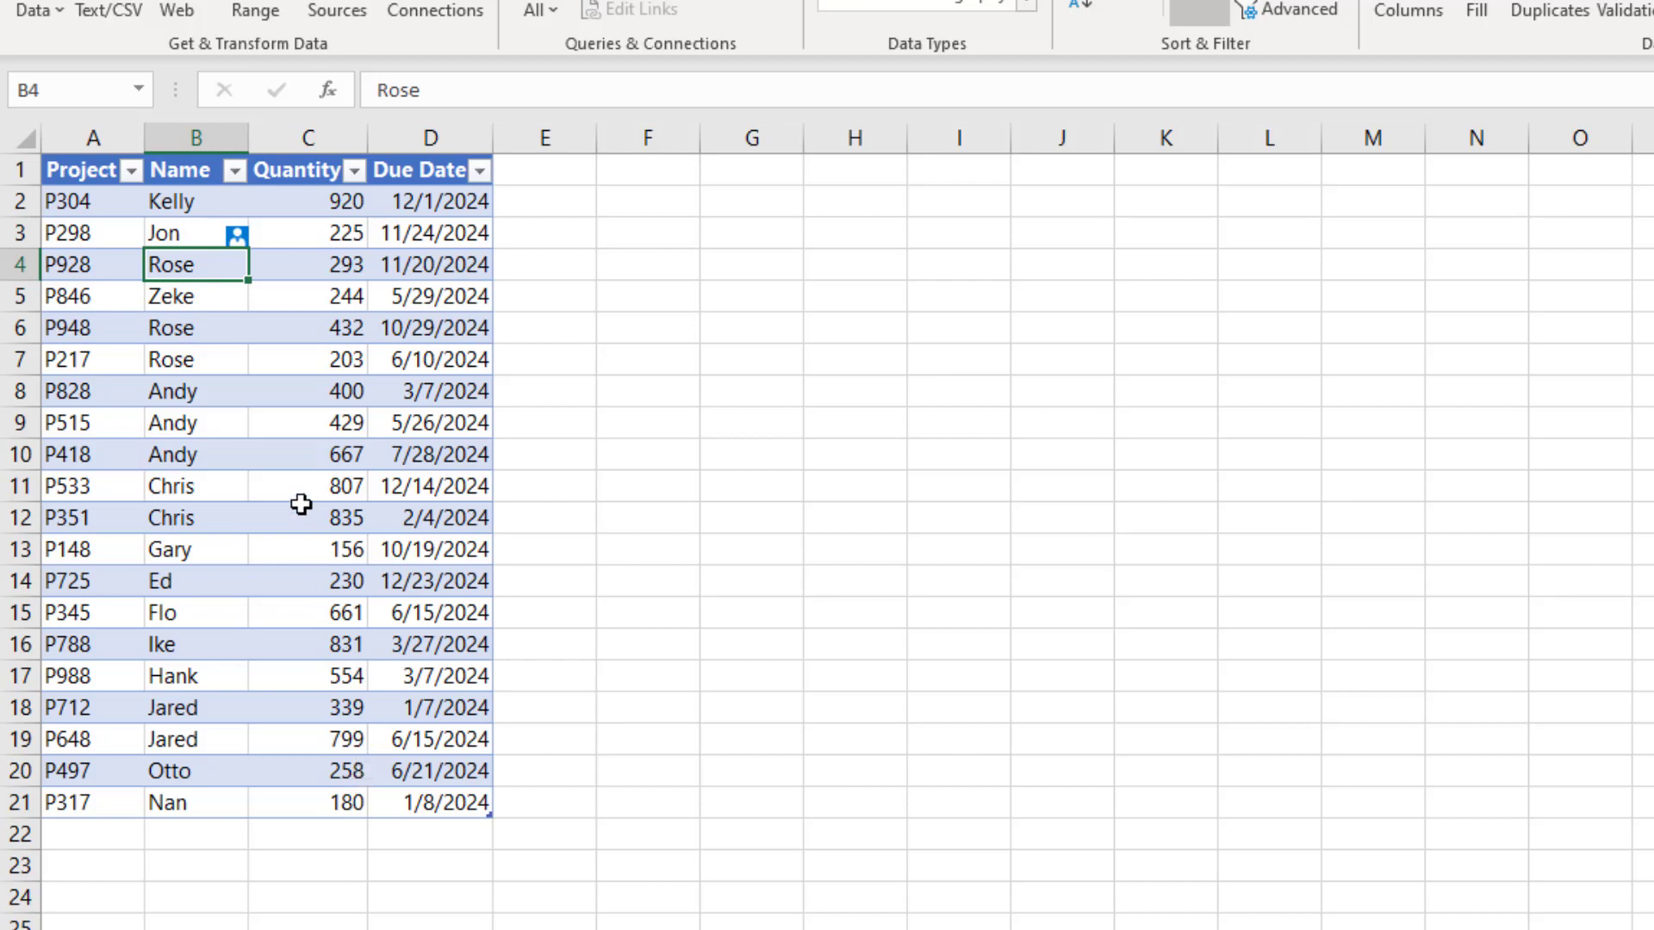
{"action": "mouse_move", "coordinate": [311, 382]}
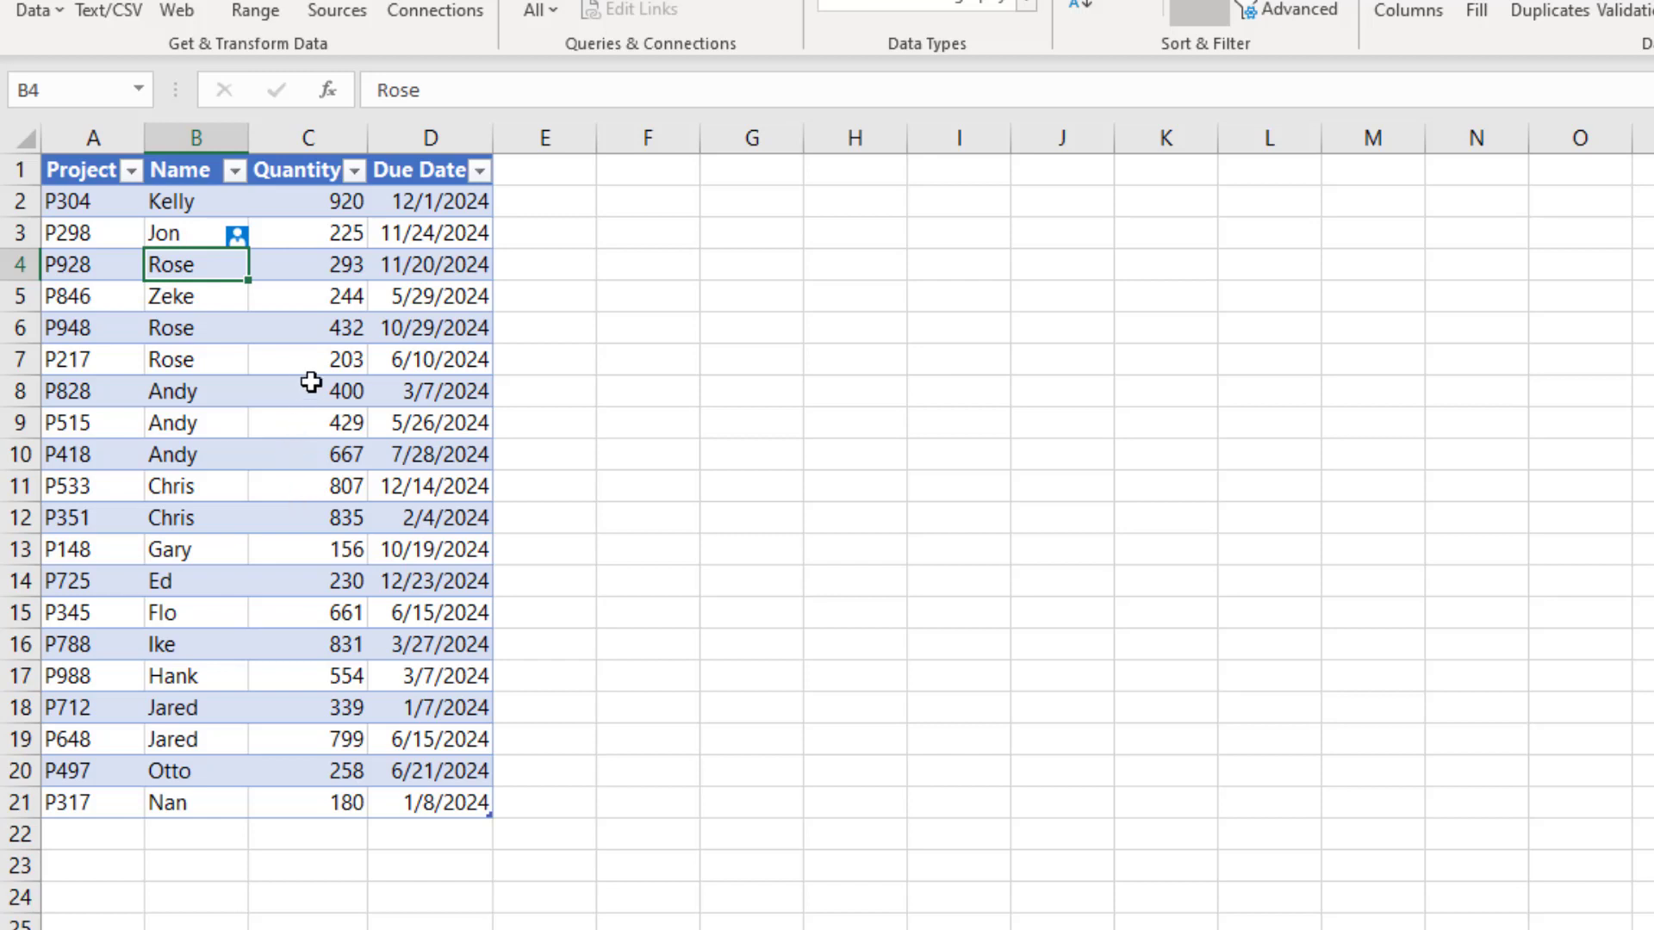
{"action": "mouse_move", "coordinate": [304, 381]}
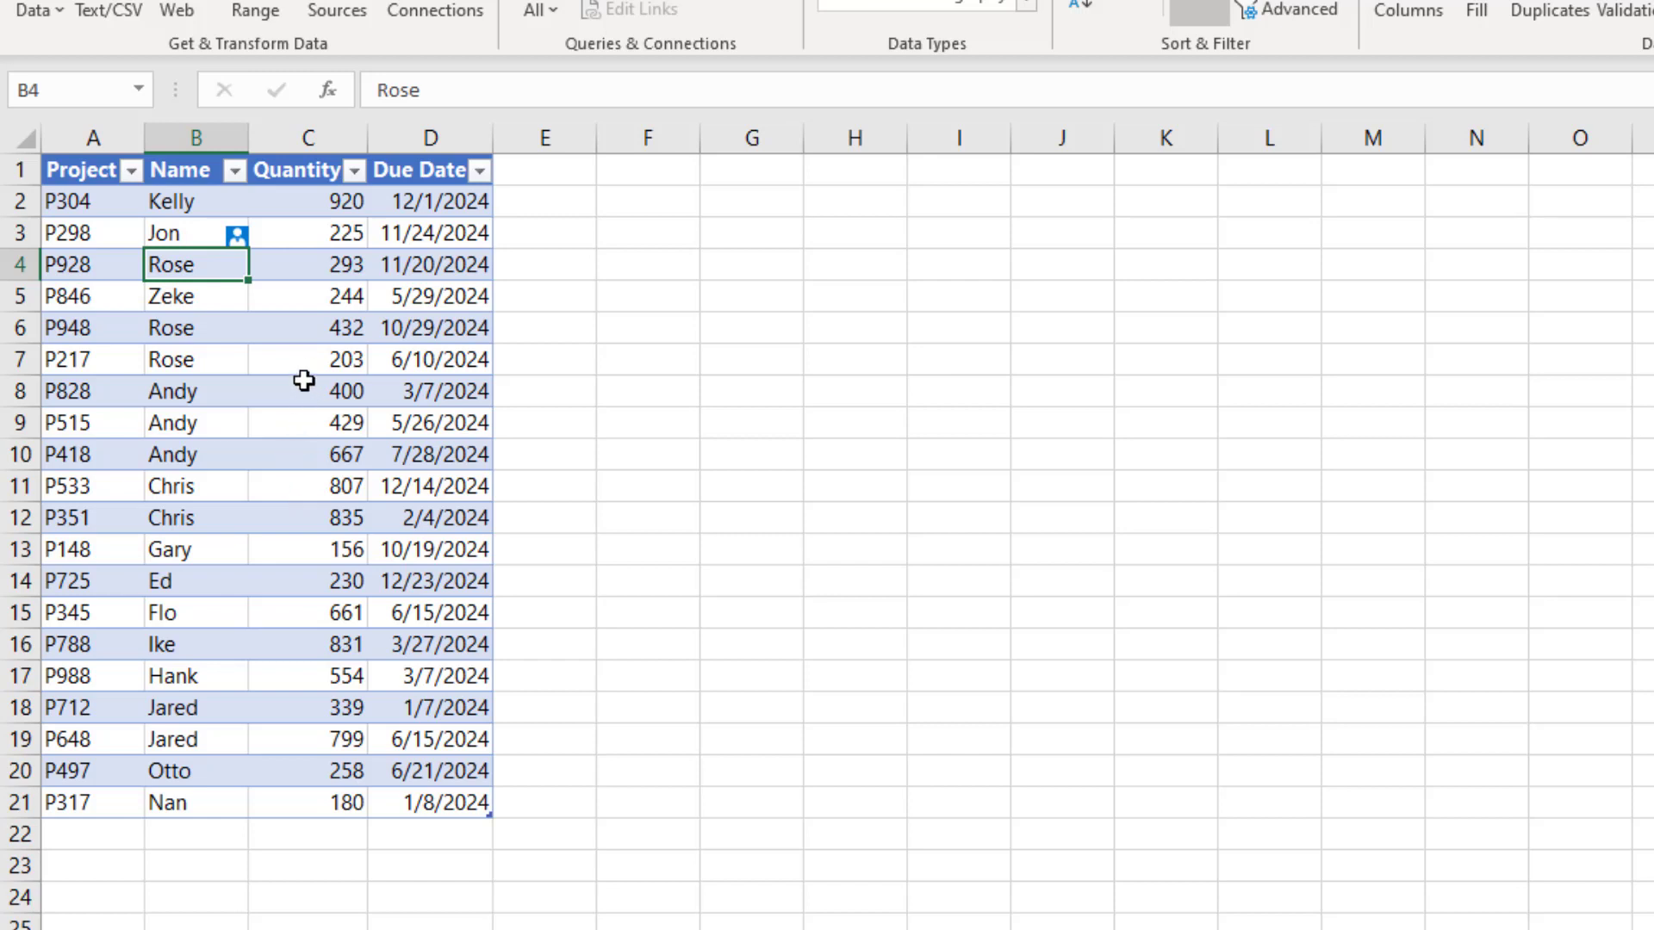